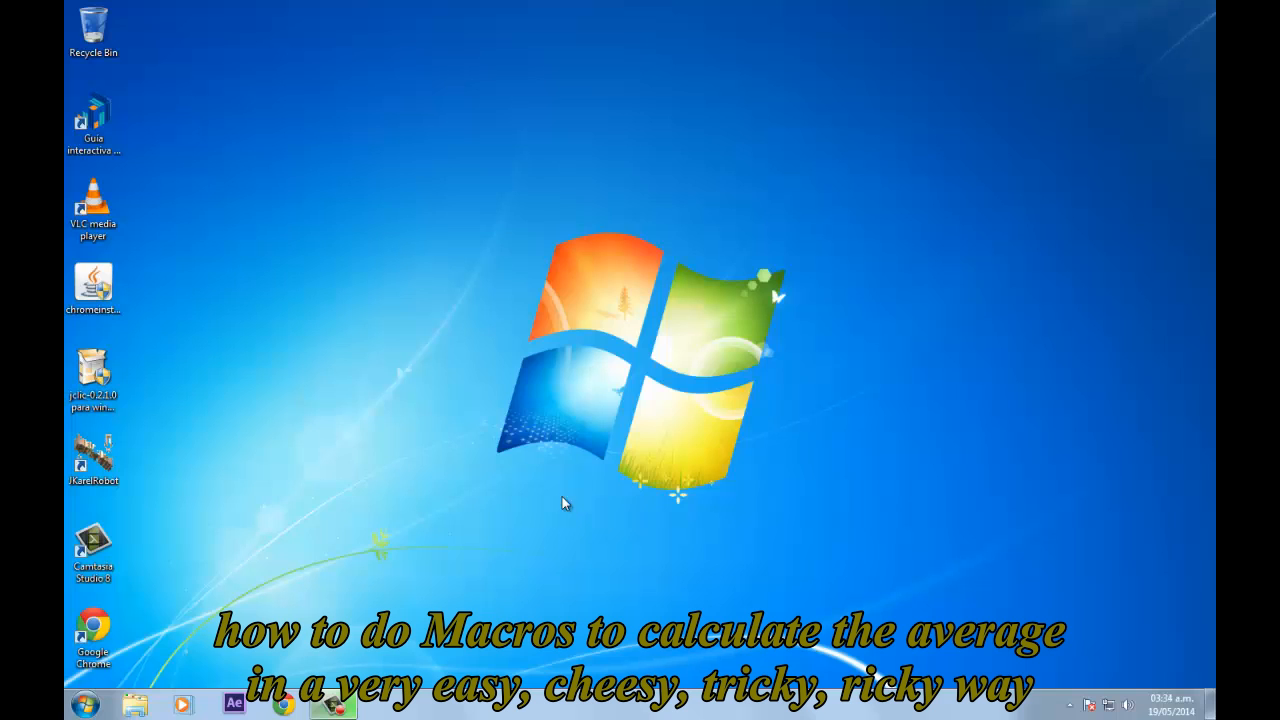
pyautogui.moveTo(284, 562)
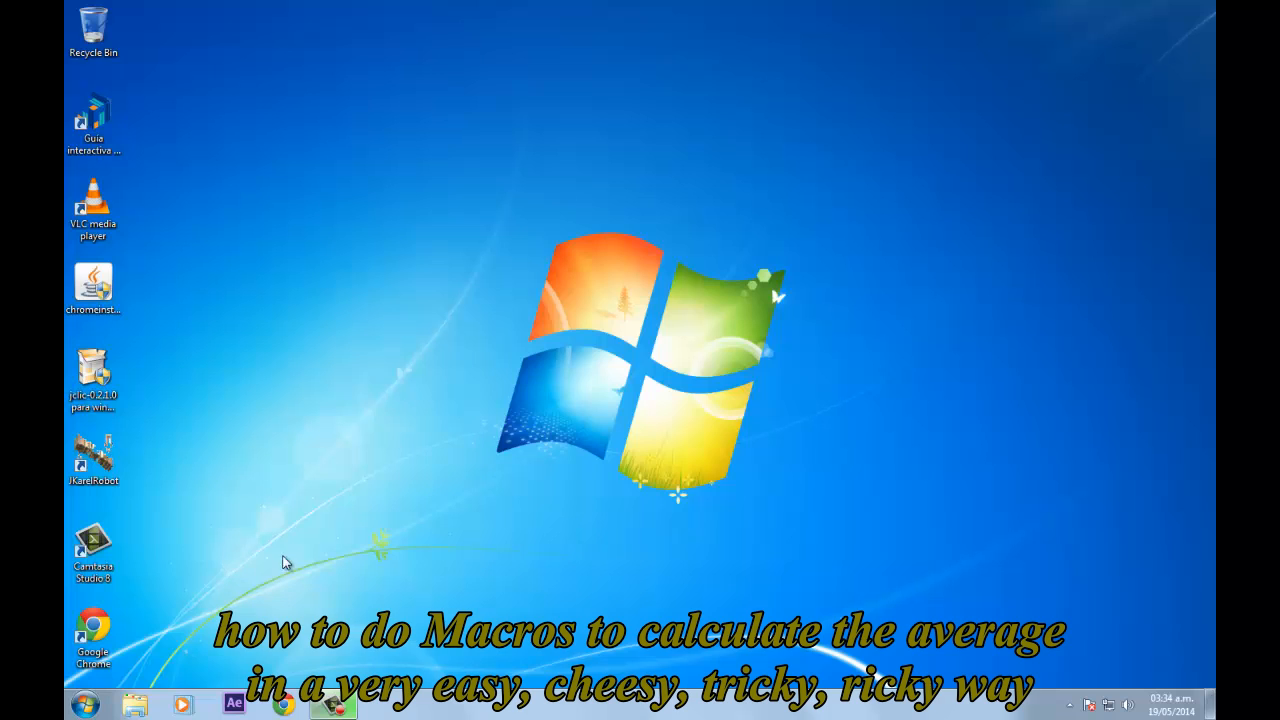
# - Launch Microsoft Excel 2010 from the Start menu with a new blank workbook
pyautogui.click(84, 704)
pyautogui.write('exce')
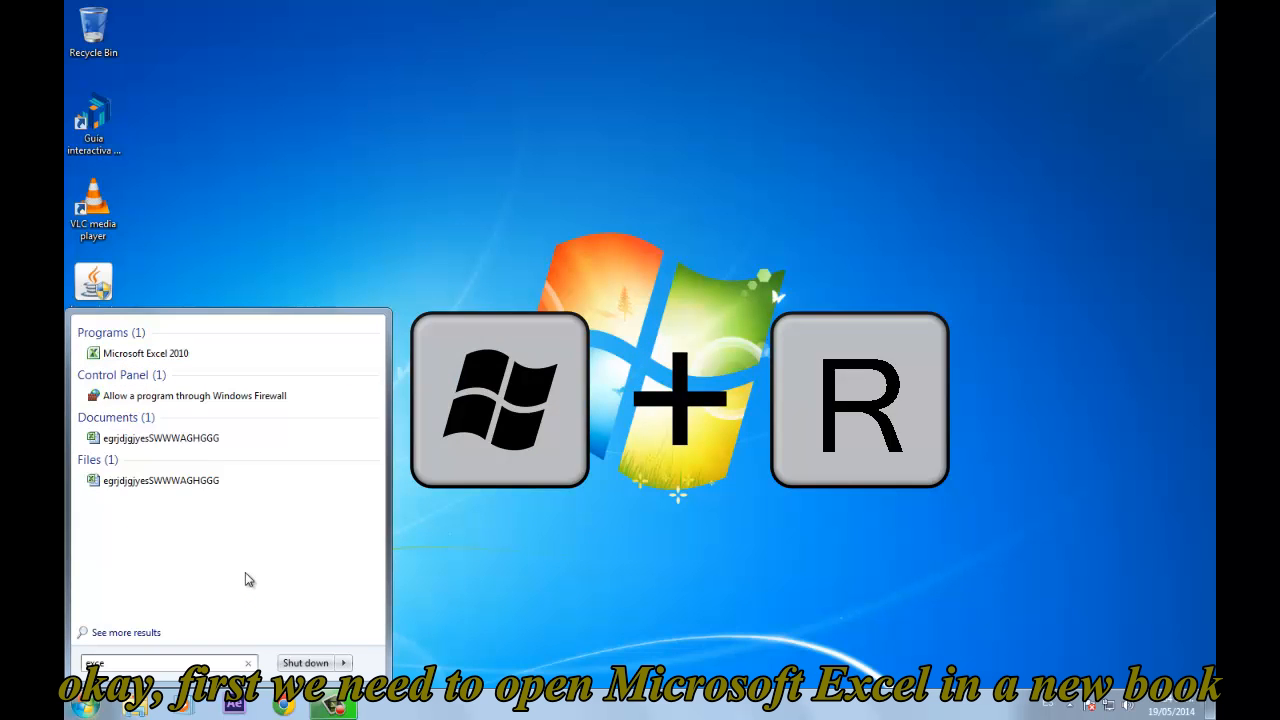
pyautogui.click(144, 352)
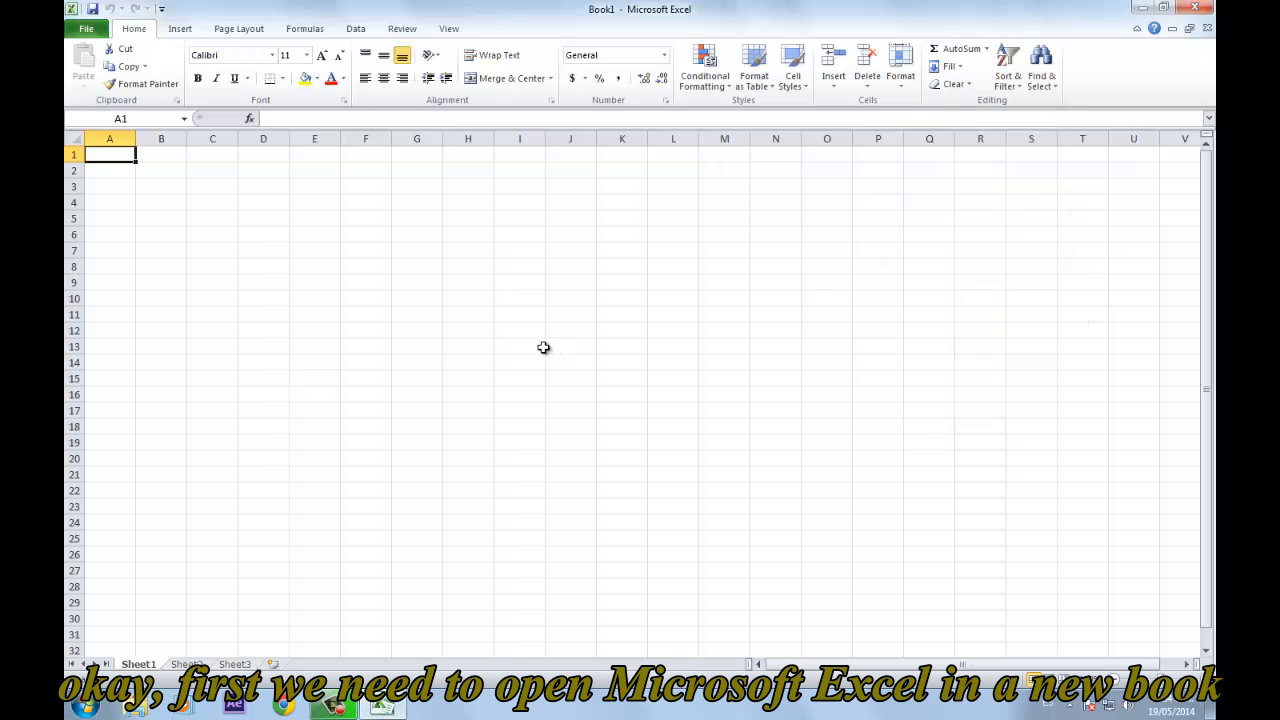
# - Load the GRADES 204 workbook and select an empty cell beside the grades table
pyautogui.click(86, 28)
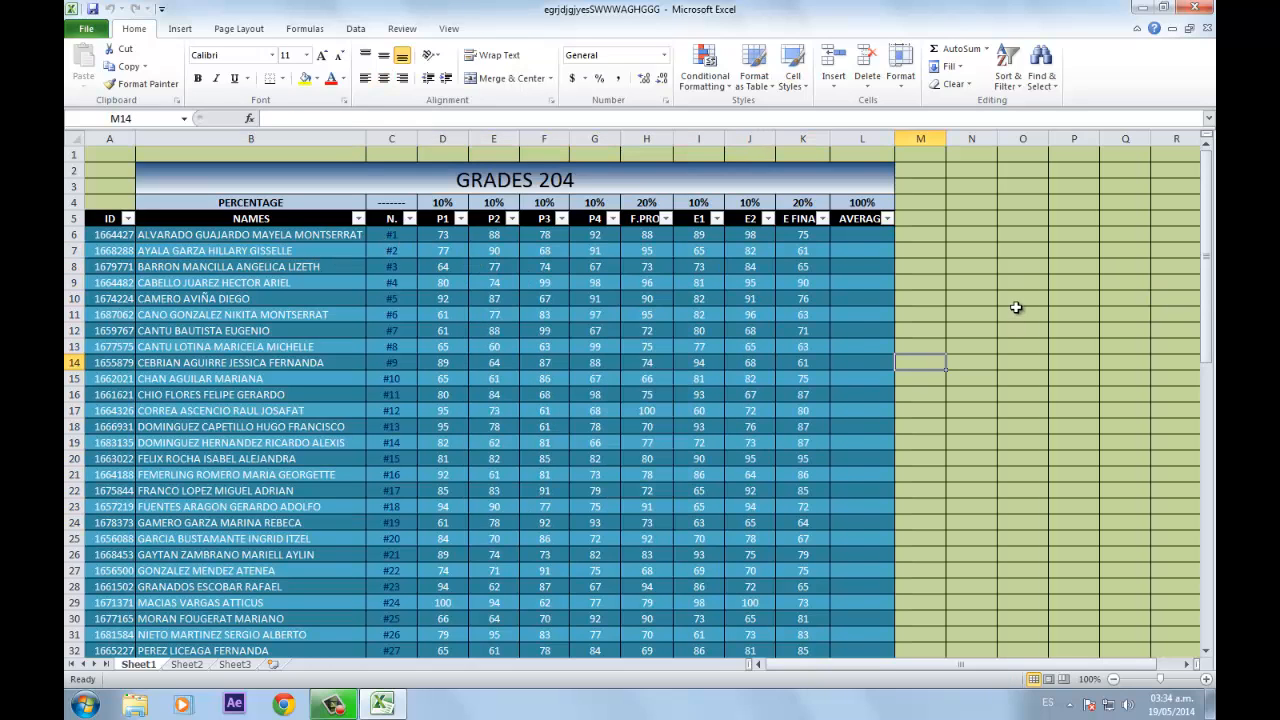
pyautogui.click(972, 234)
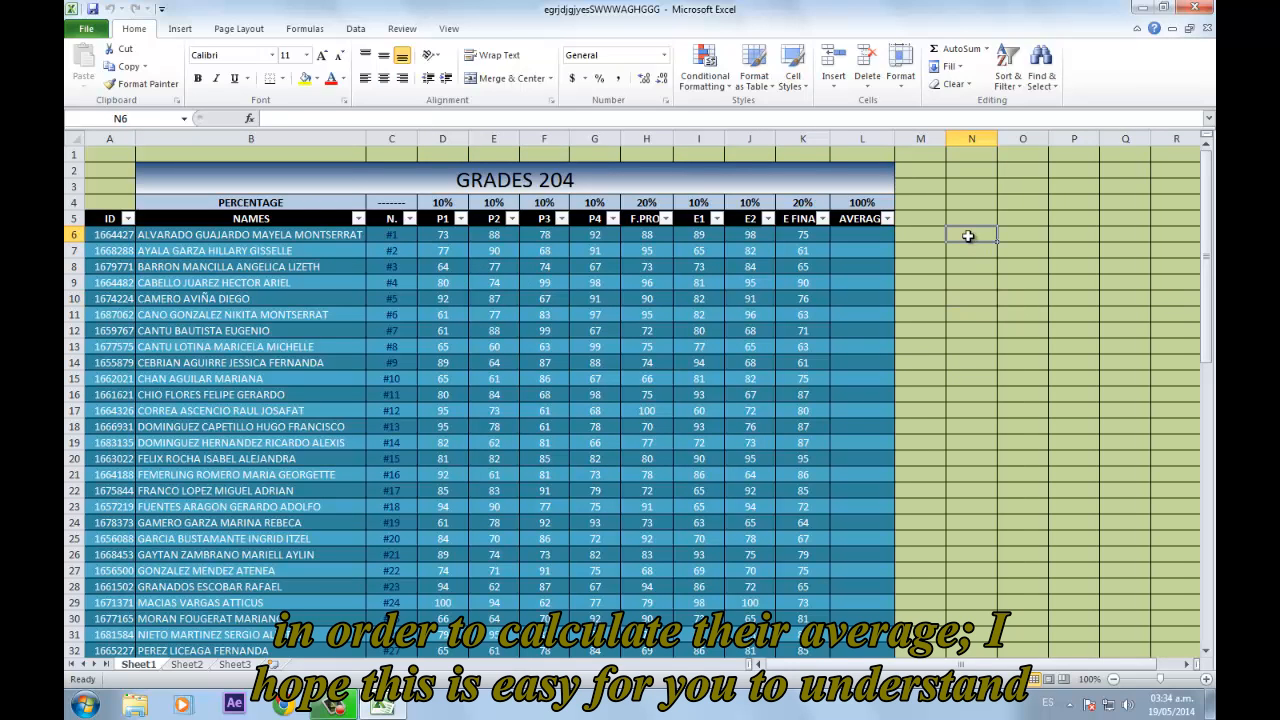
pyautogui.moveTo(968, 244)
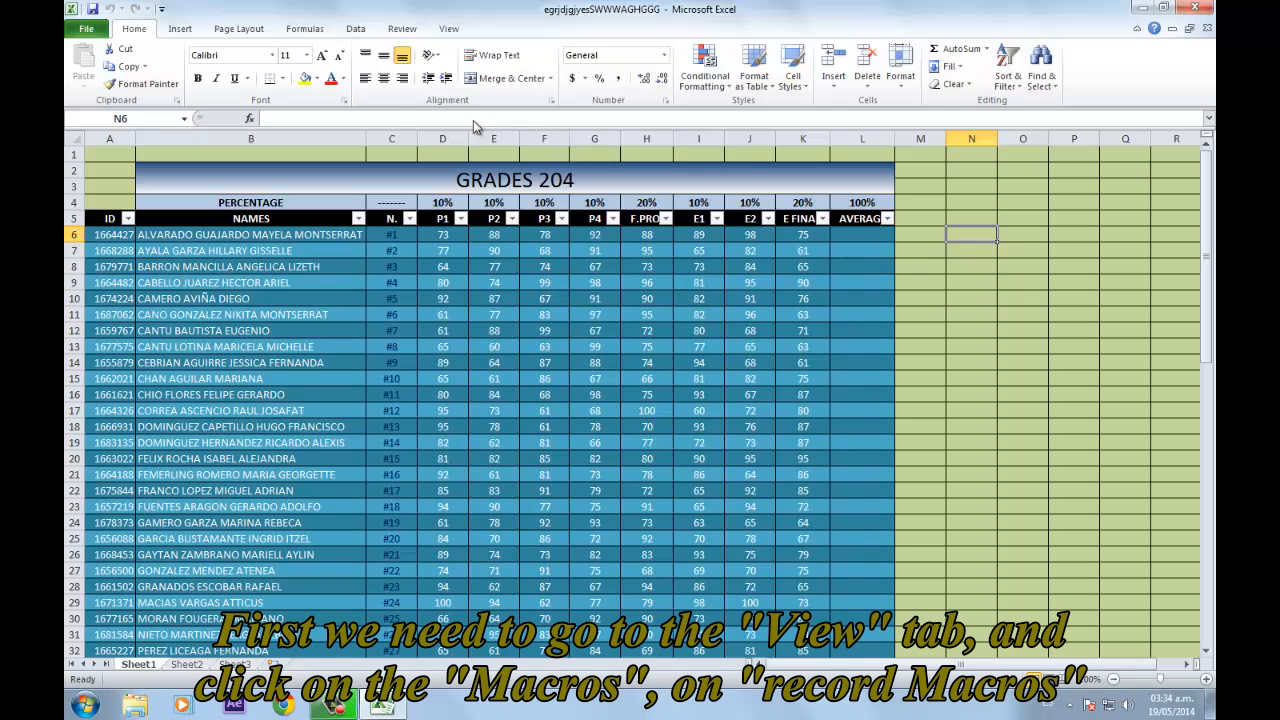
# - Bring up the Record Macro dialog from the View tab's Macros dropdown
pyautogui.click(448, 28)
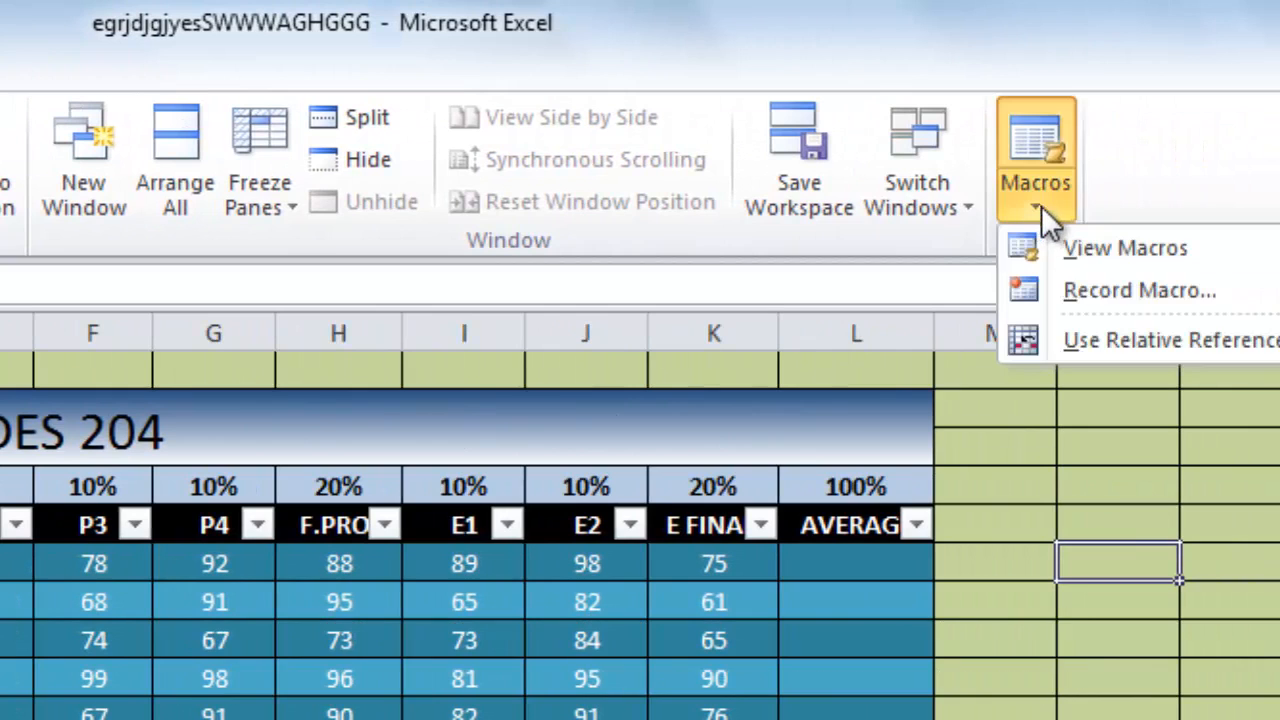
pyautogui.moveTo(1140, 290)
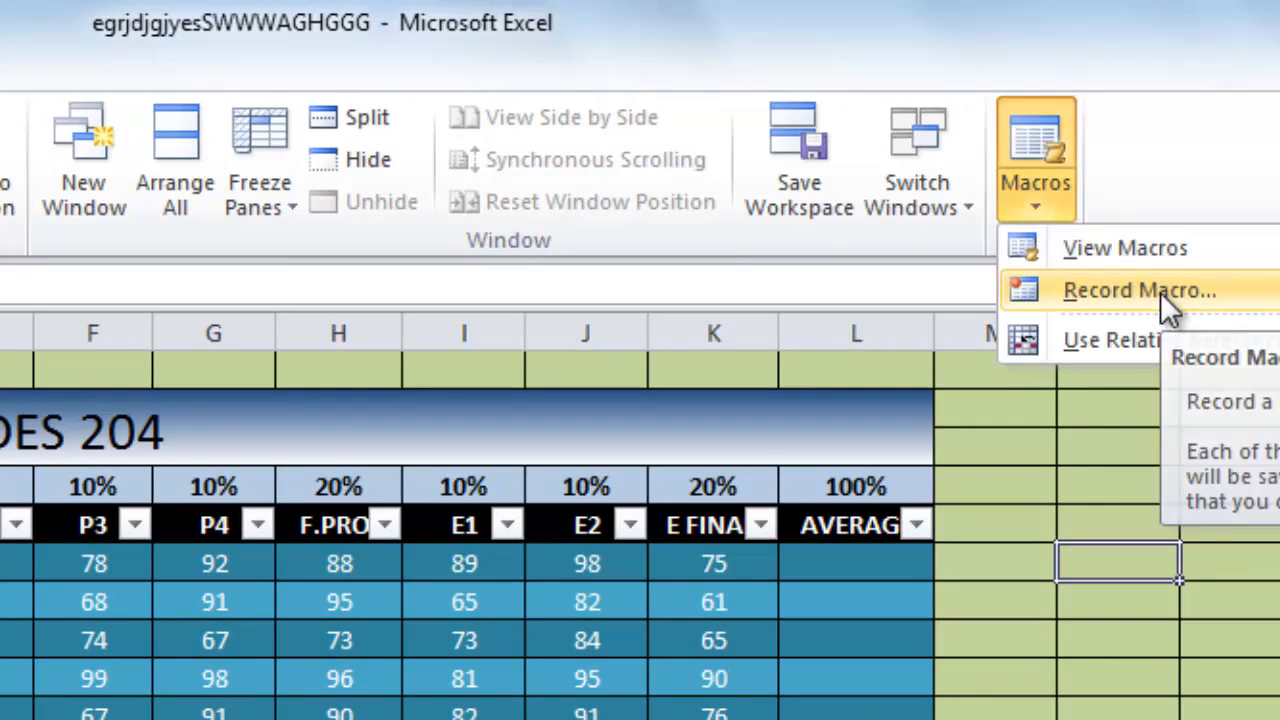
pyautogui.click(1140, 290)
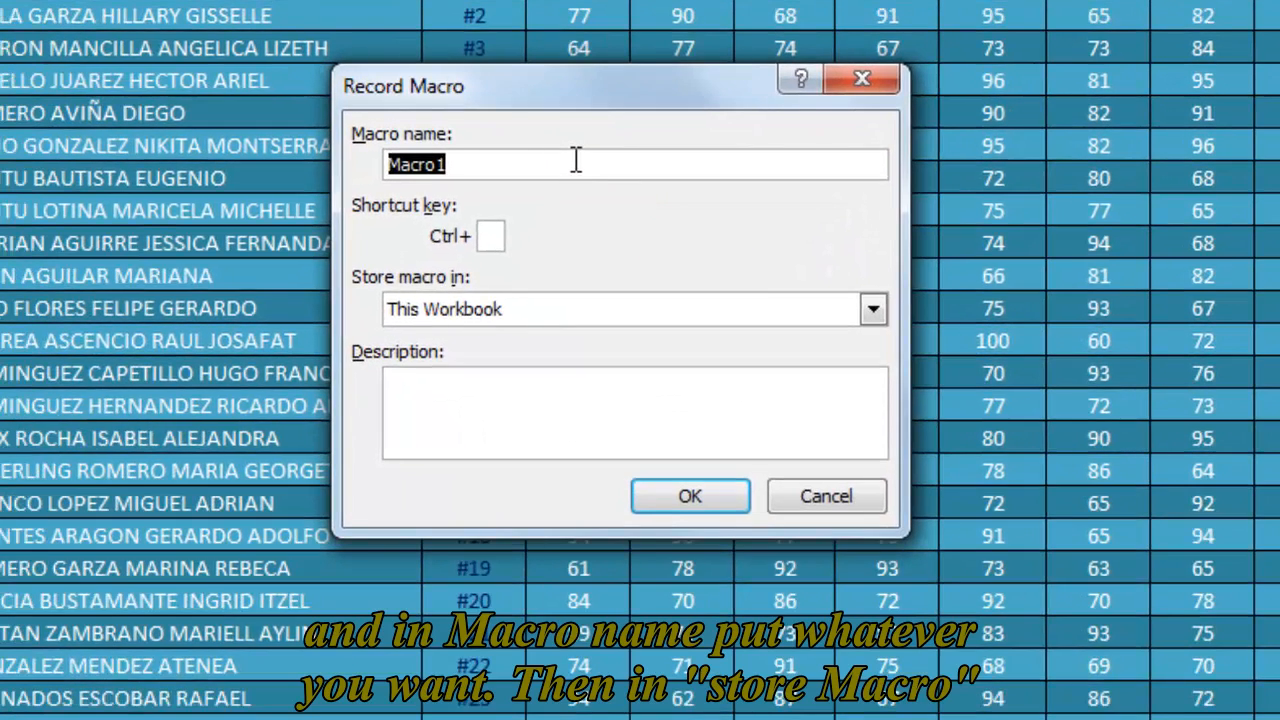
# - Name the macro AVERAGE and keep it stored in This Workbook
pyautogui.write('AVERAG')
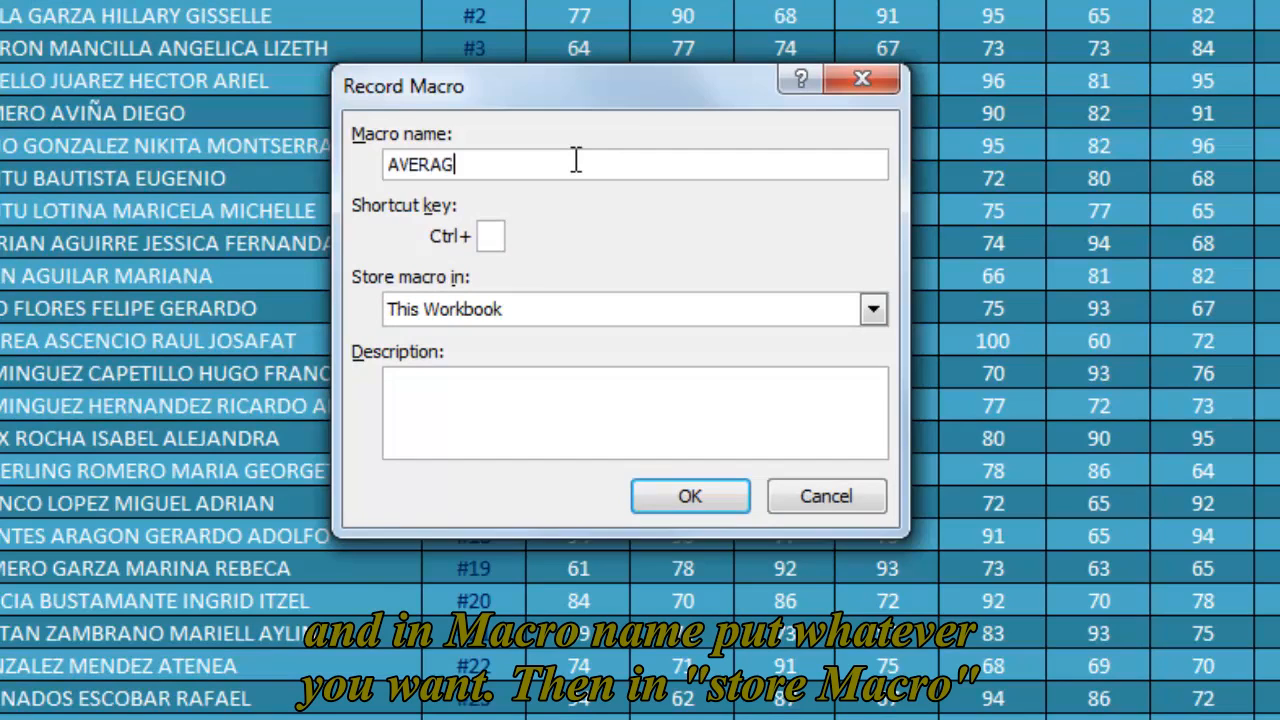
pyautogui.write('E')
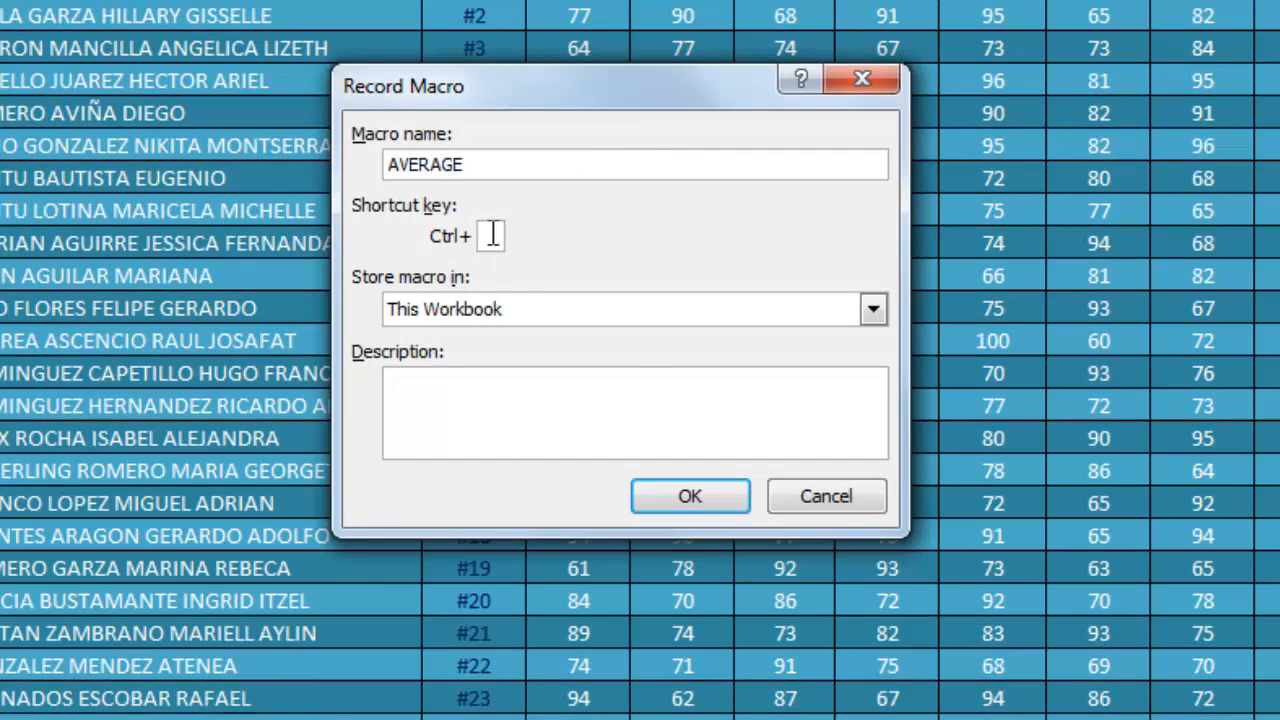
pyautogui.click(872, 308)
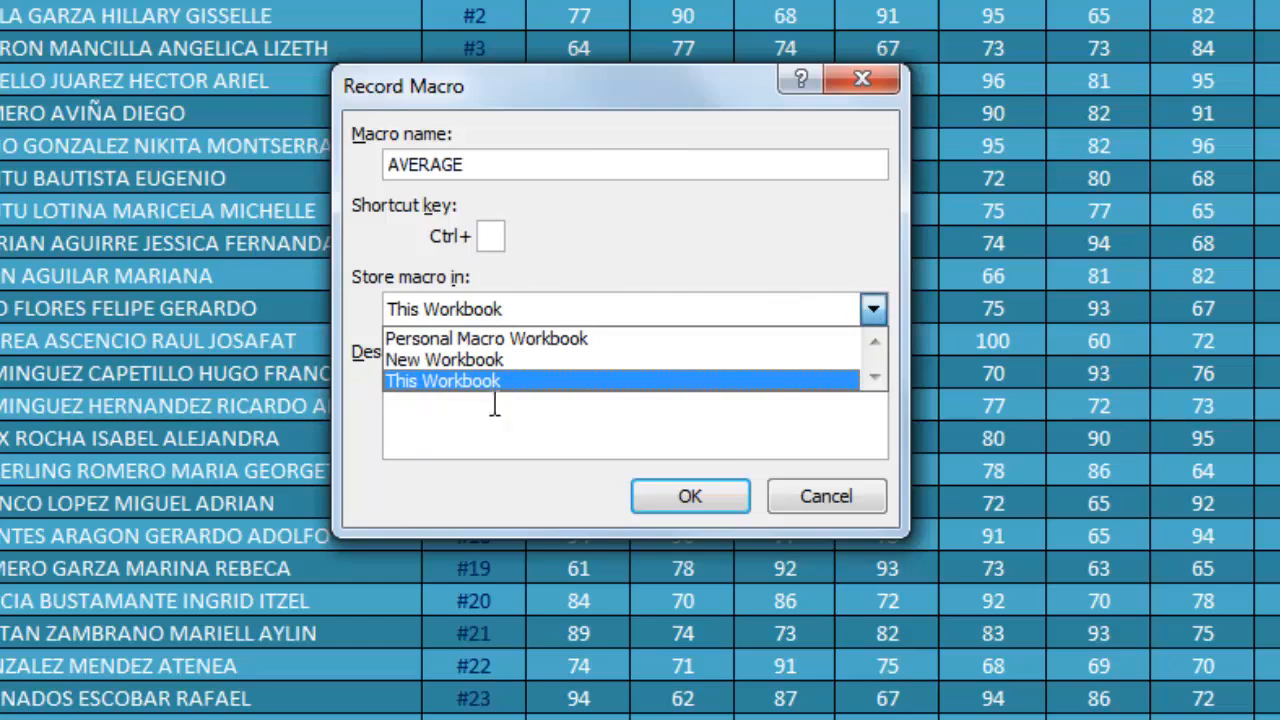
pyautogui.click(440, 380)
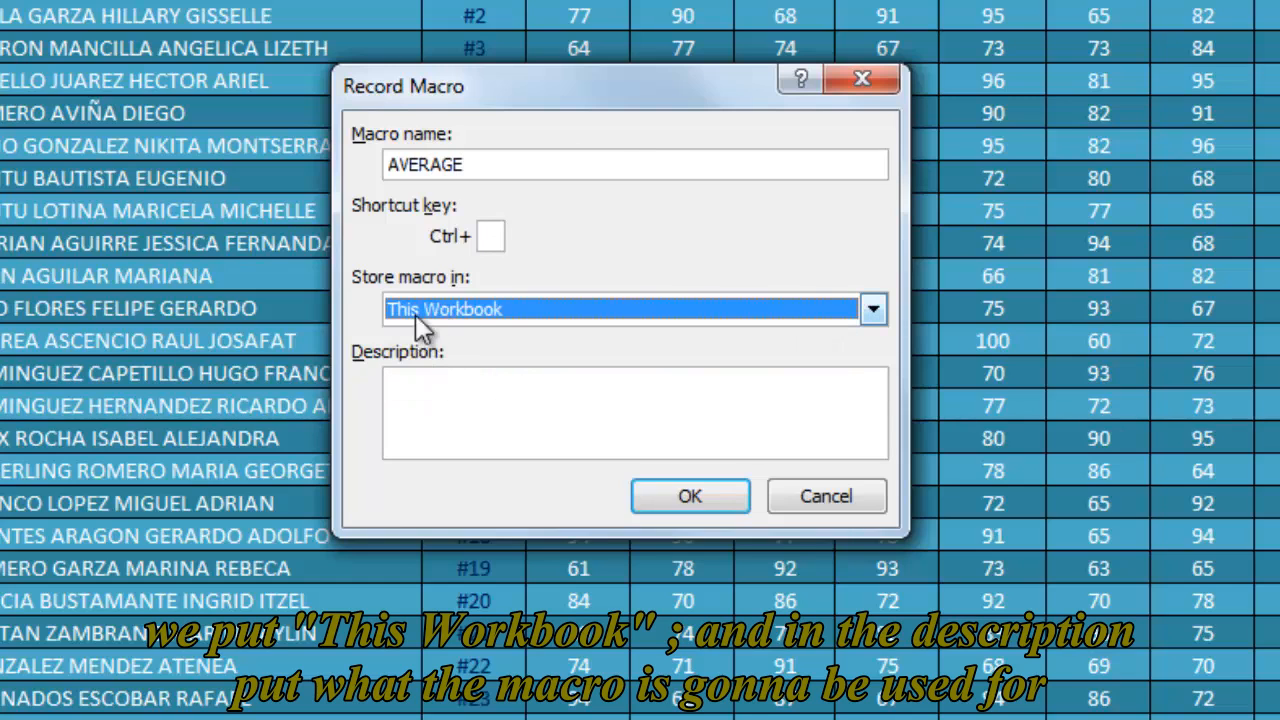
pyautogui.moveTo(738, 496)
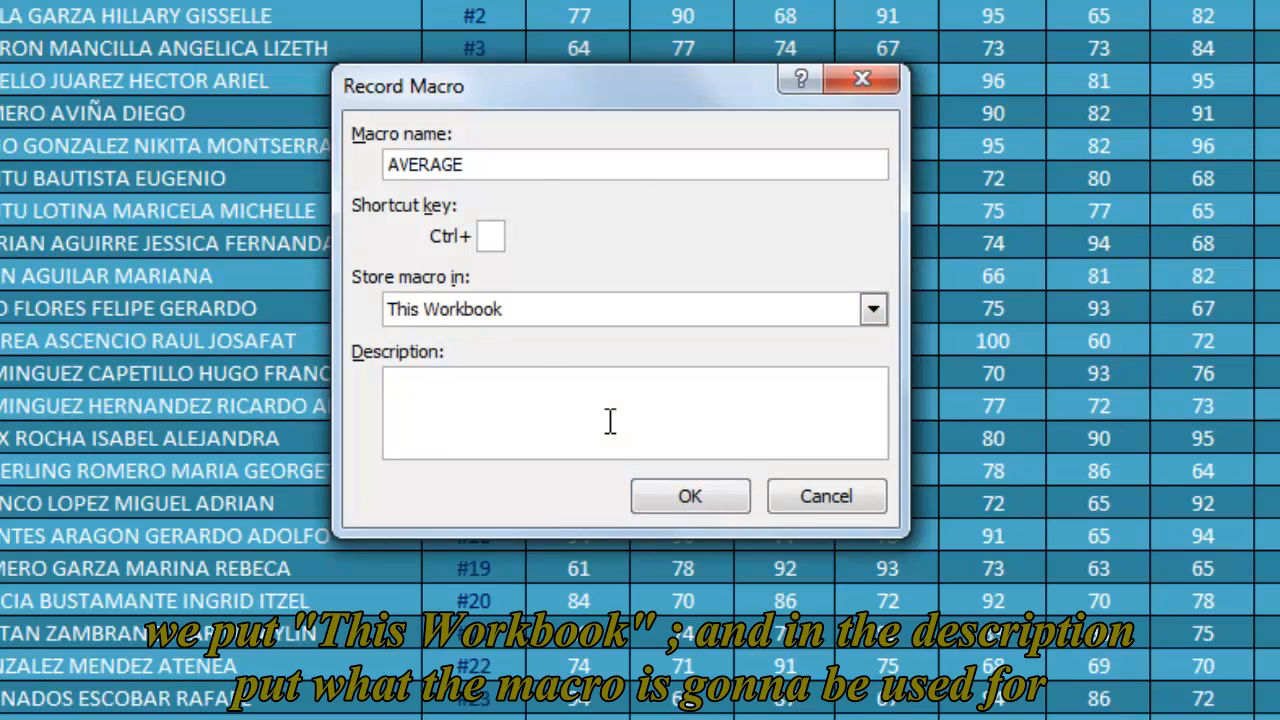
# - Describe it as 'This macro will be used to calculate averages' and begin recording
pyautogui.write('This macro')
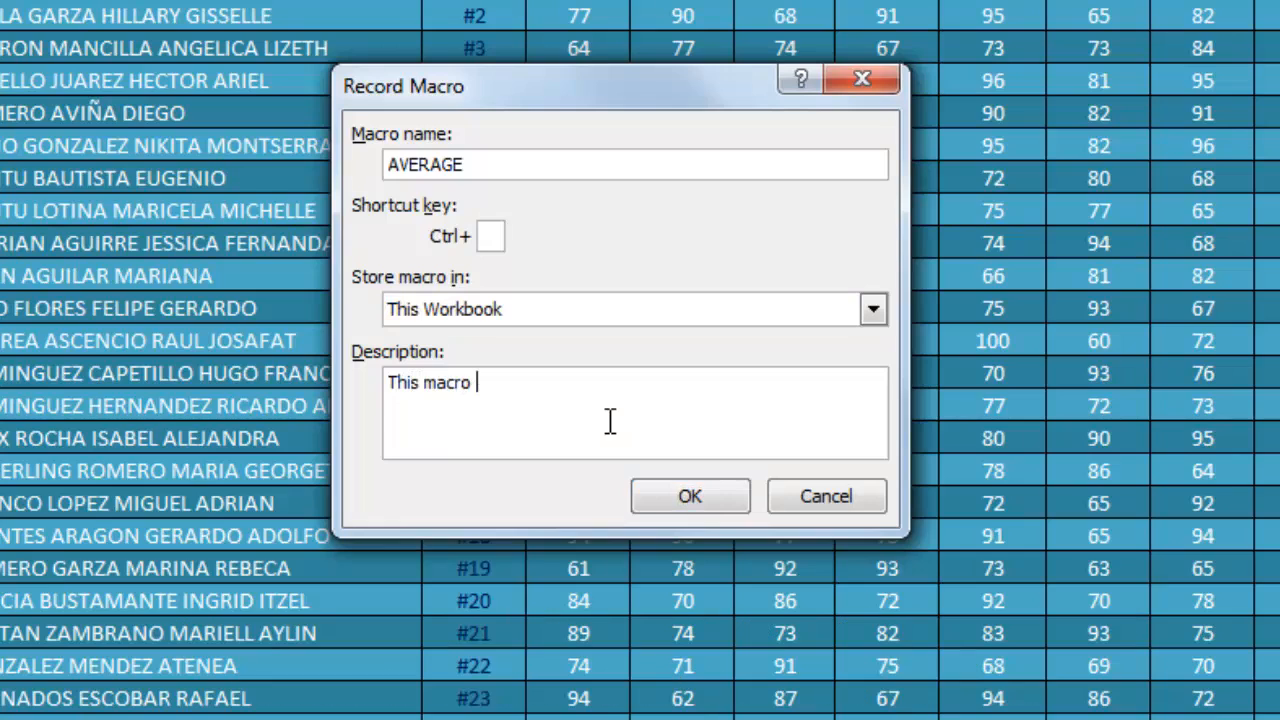
pyautogui.write('will be used')
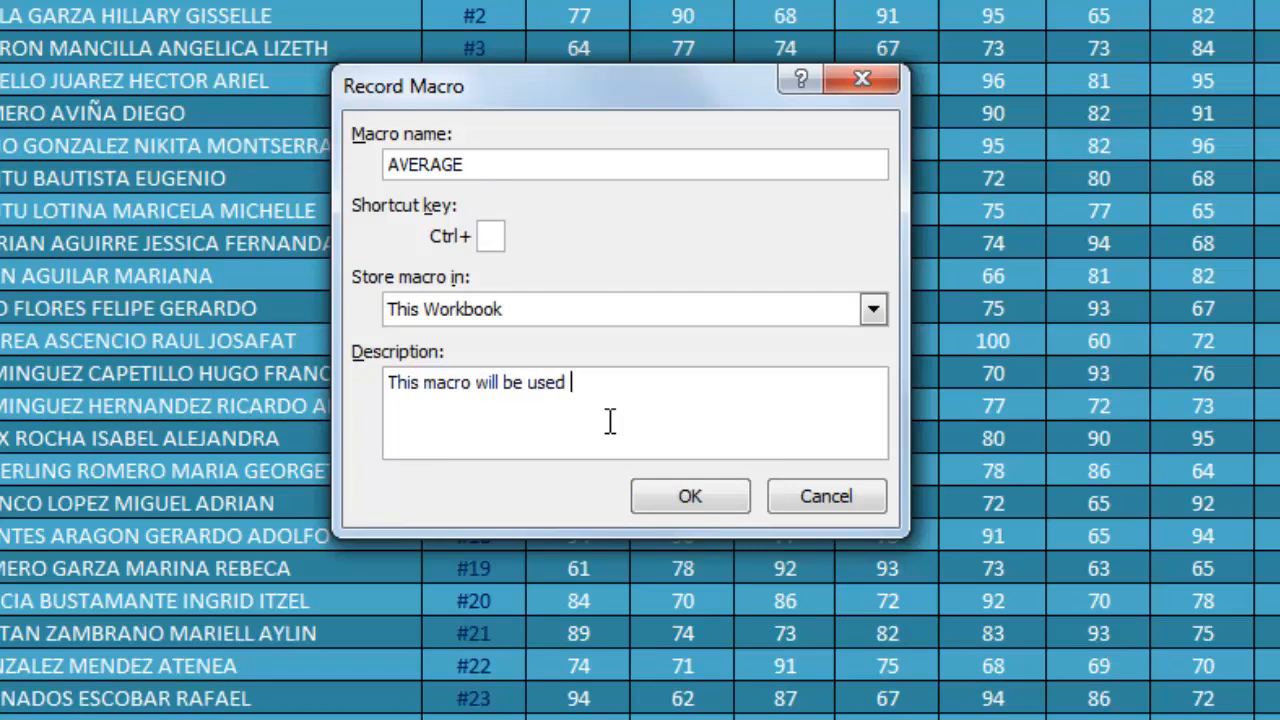
pyautogui.write('to calcula')
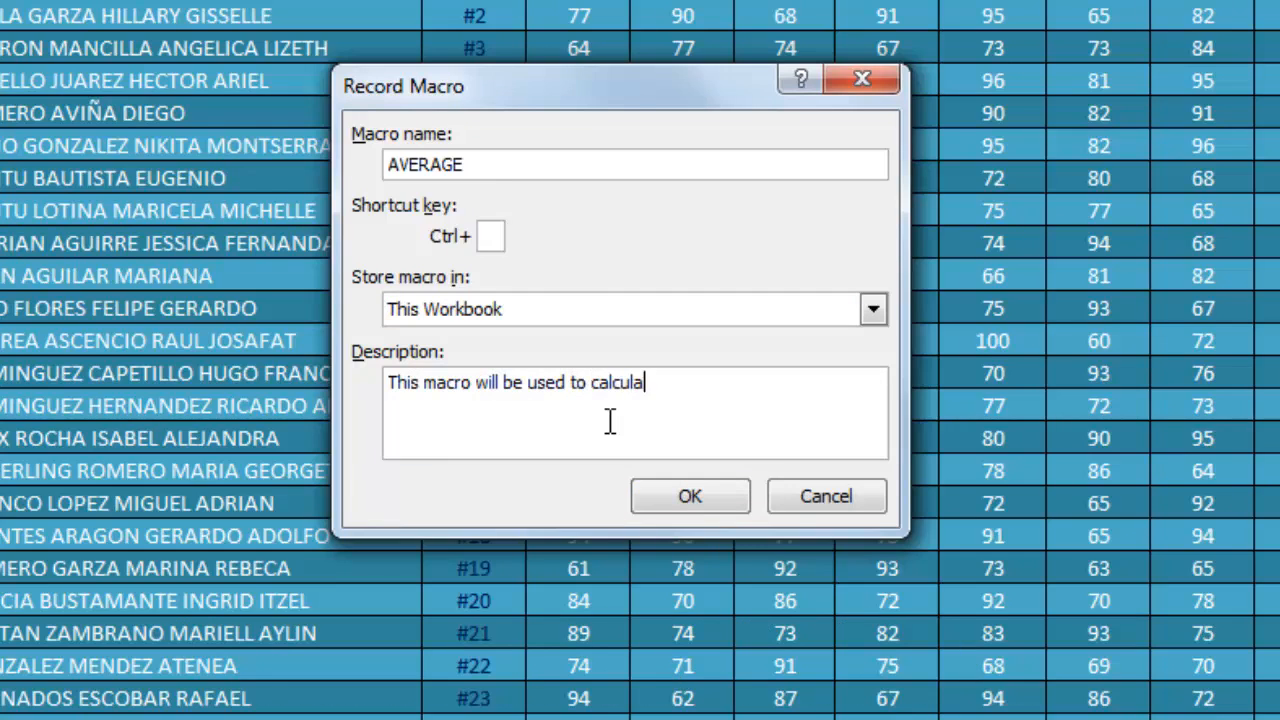
pyautogui.write('te aver')
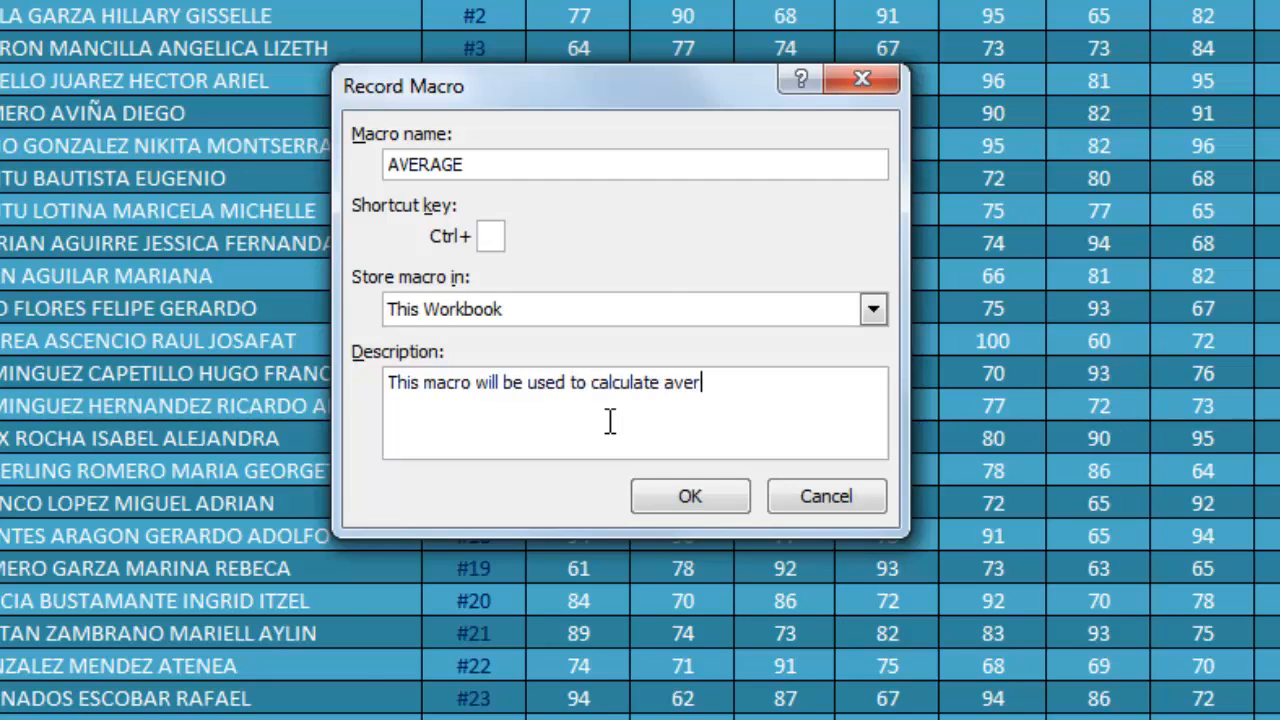
pyautogui.write('ages')
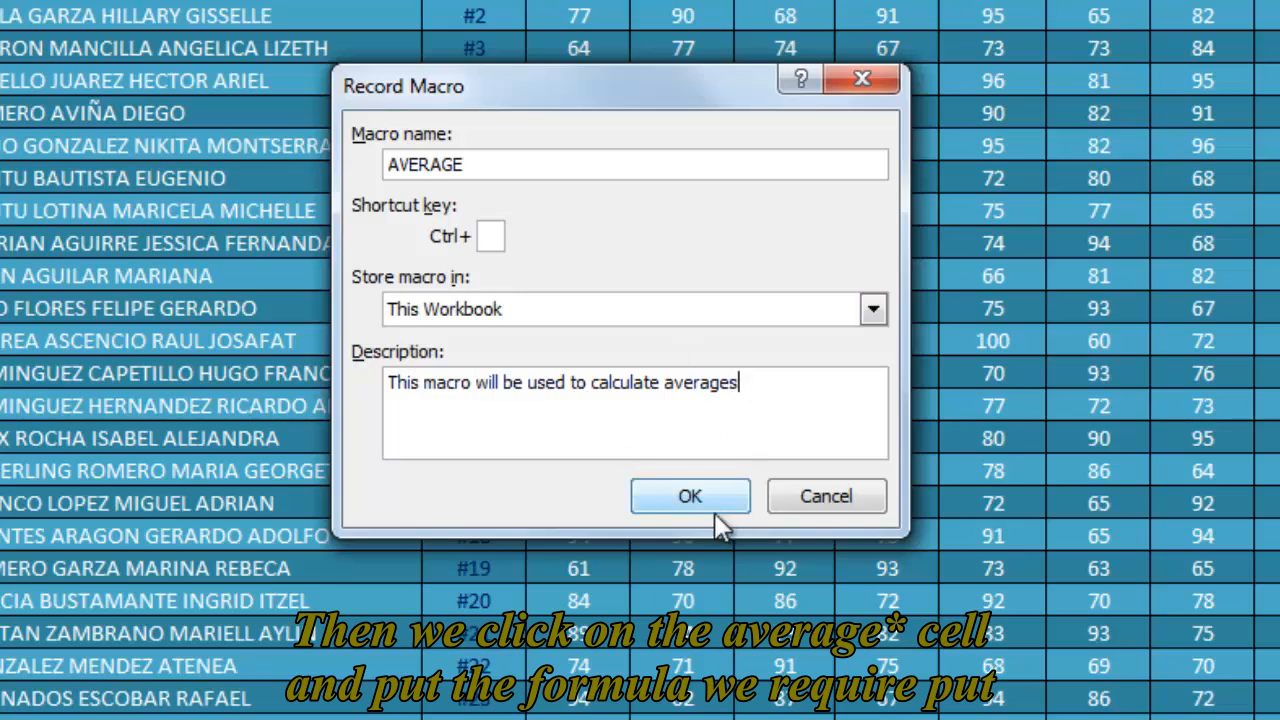
pyautogui.click(688, 496)
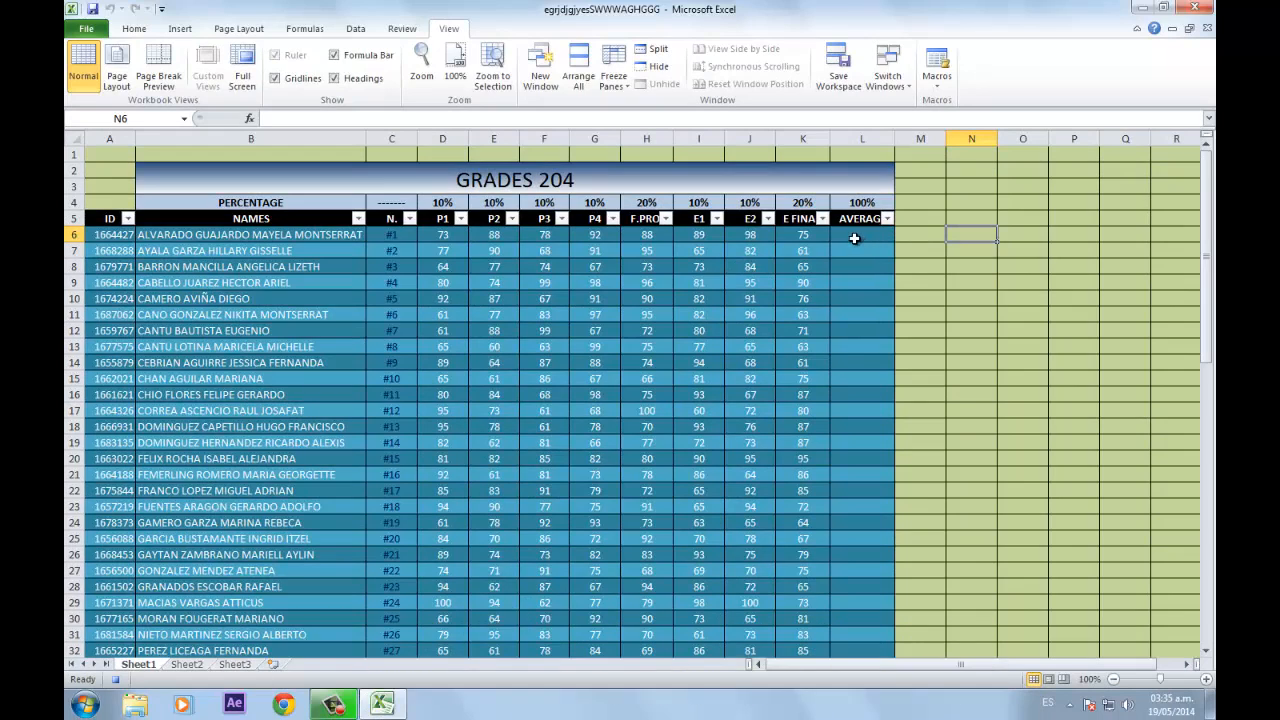
# - Start the AVERAGE formula weighting P1, P2 and P3 at 10% each
pyautogui.doubleClick(860, 234)
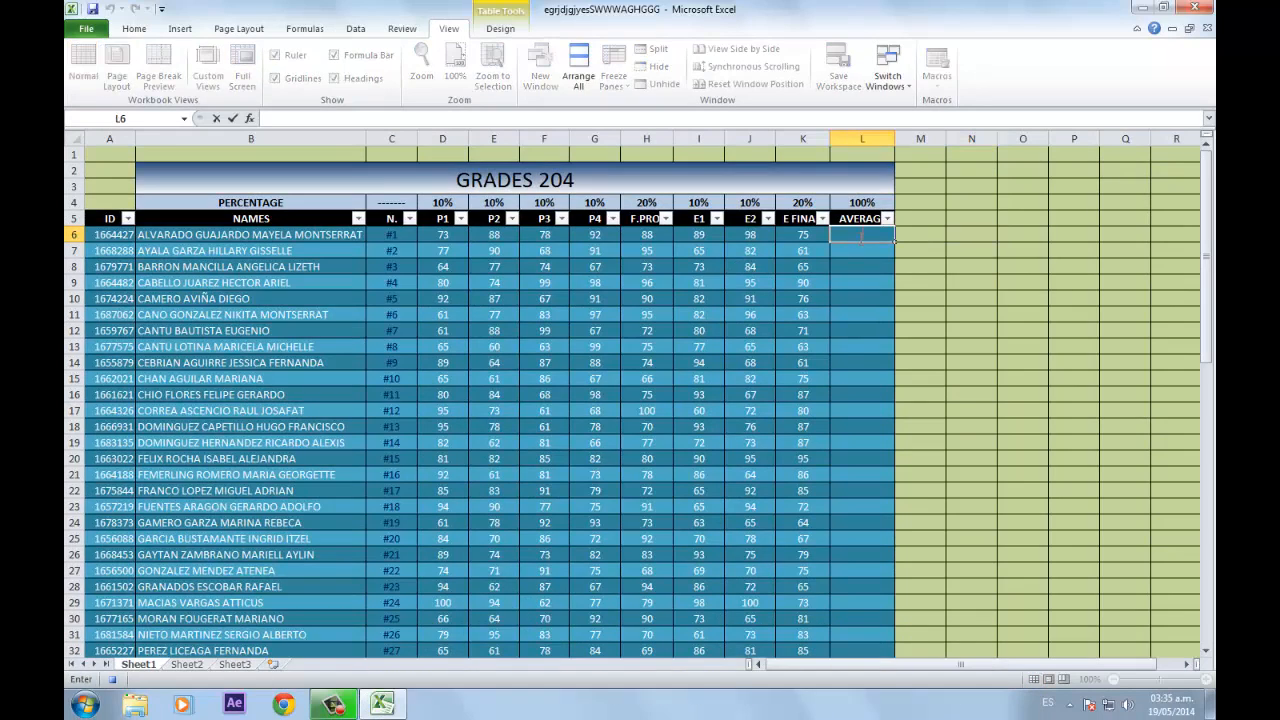
pyautogui.write('=')
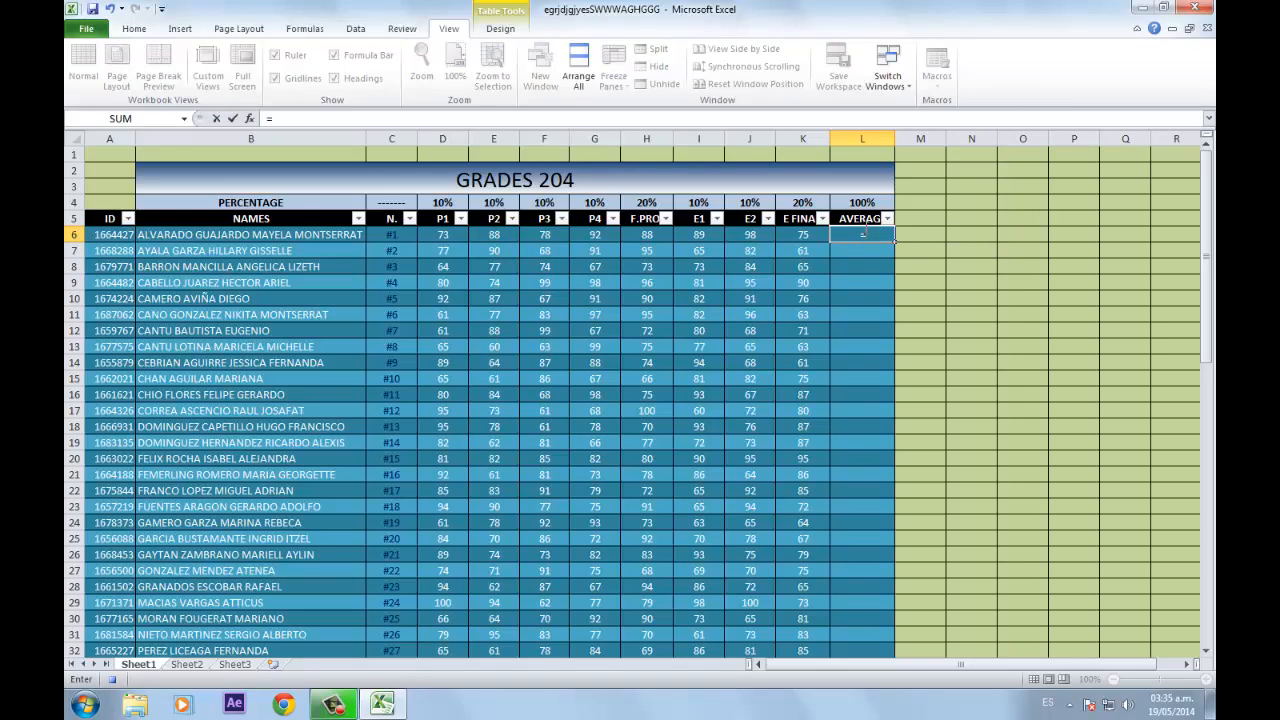
pyautogui.click(442, 234)
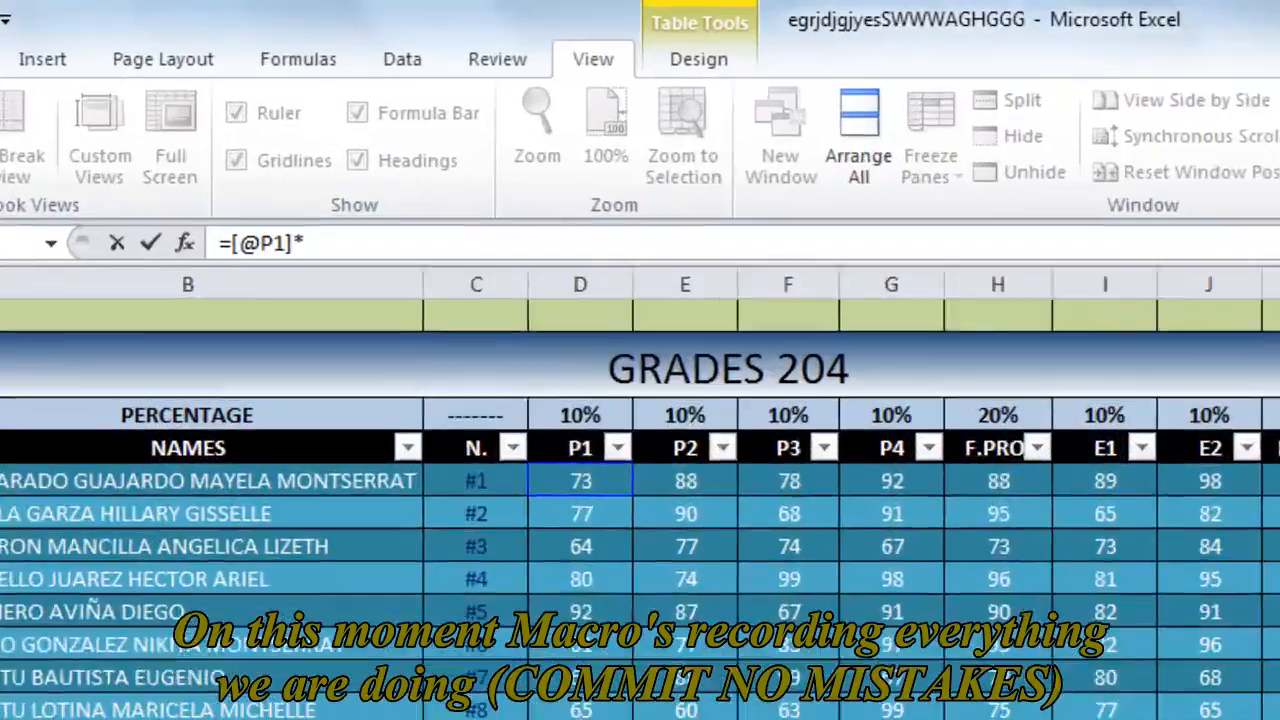
pyautogui.write('.')
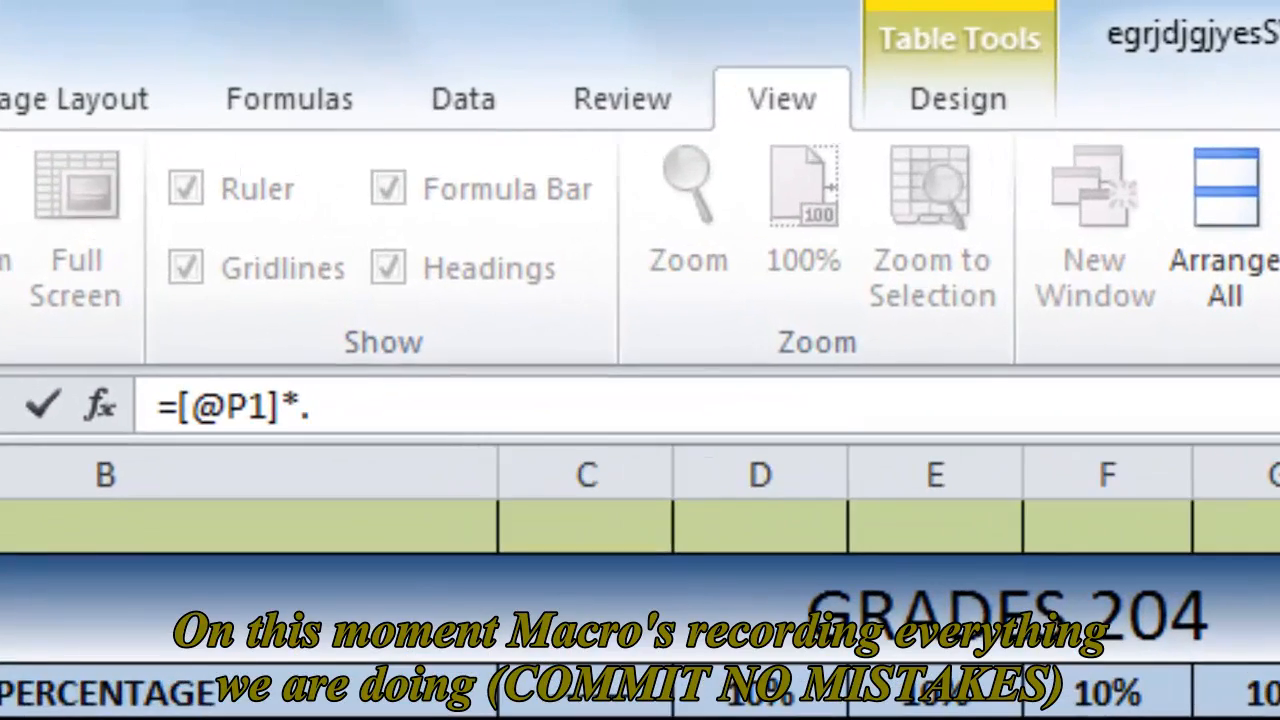
pyautogui.write('1+')
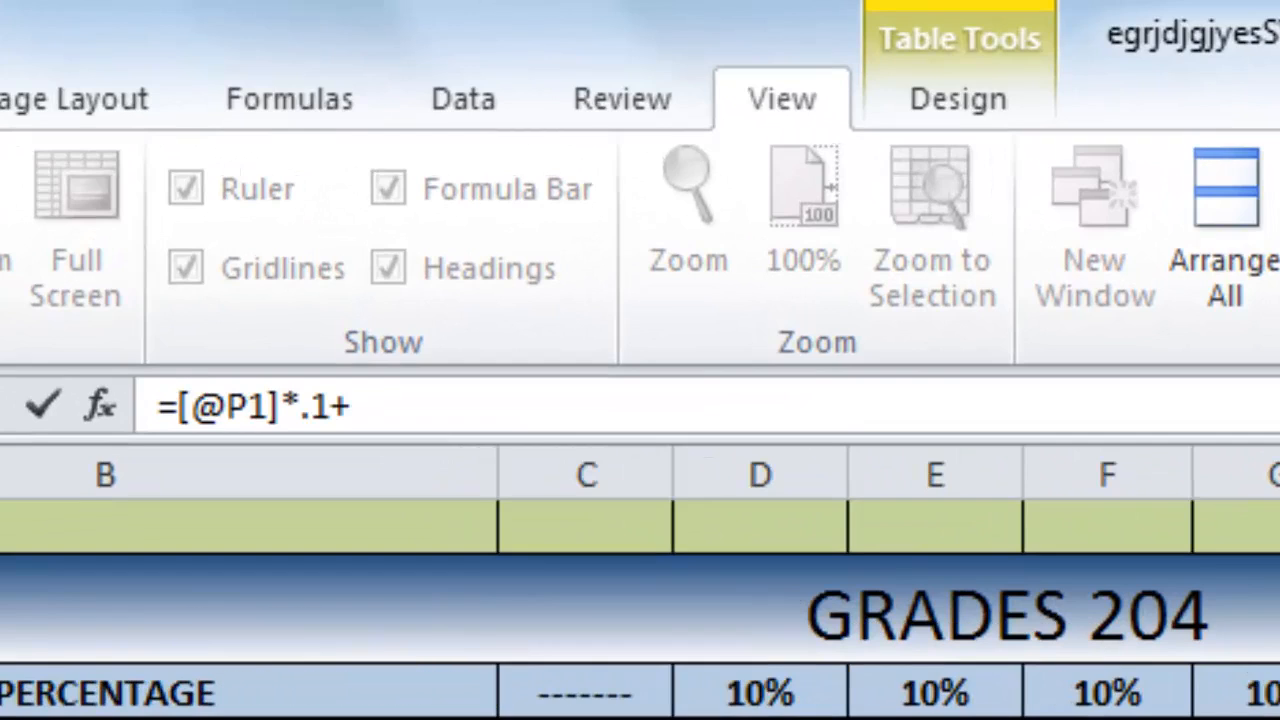
pyautogui.write('[@P2]')
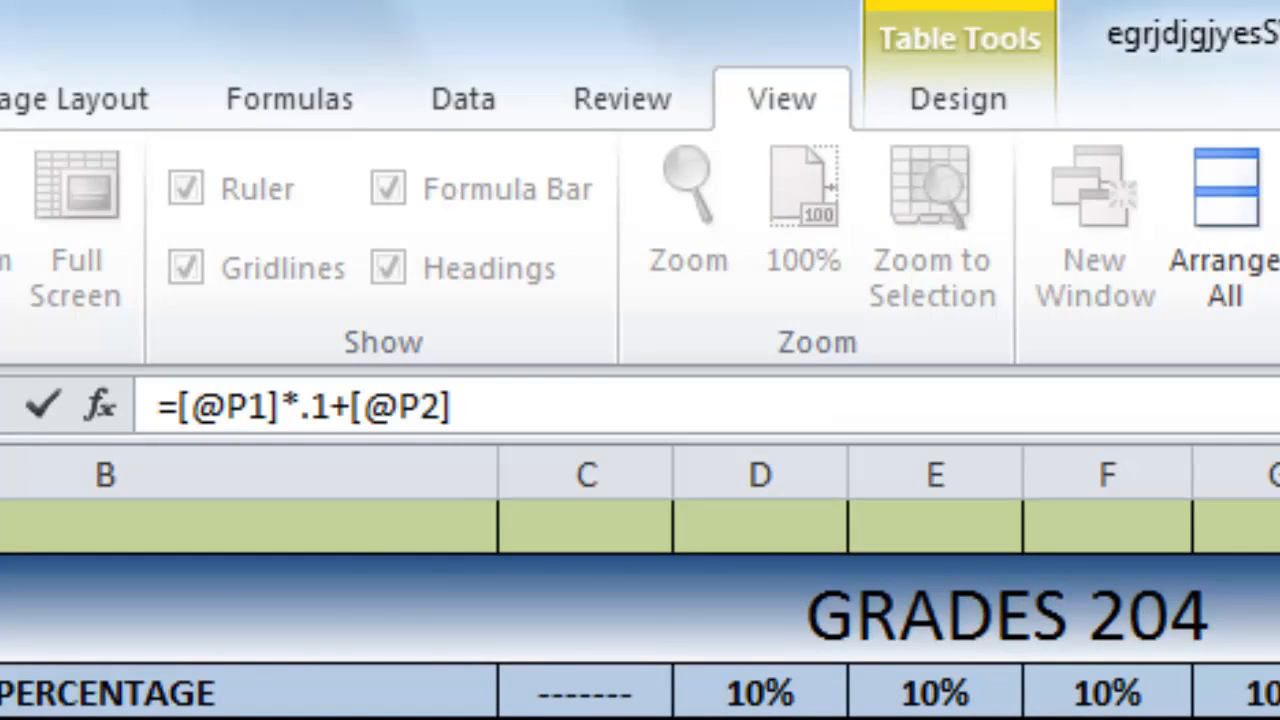
pyautogui.write('*.1')
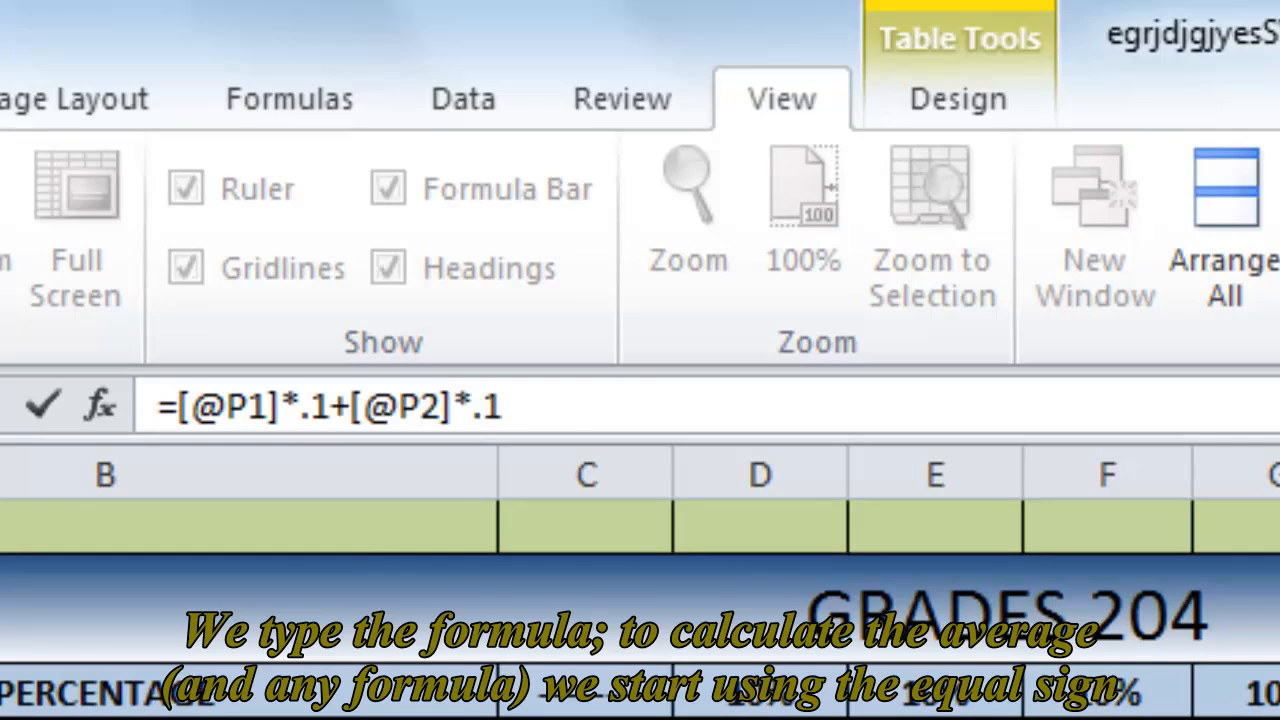
pyautogui.write('+')
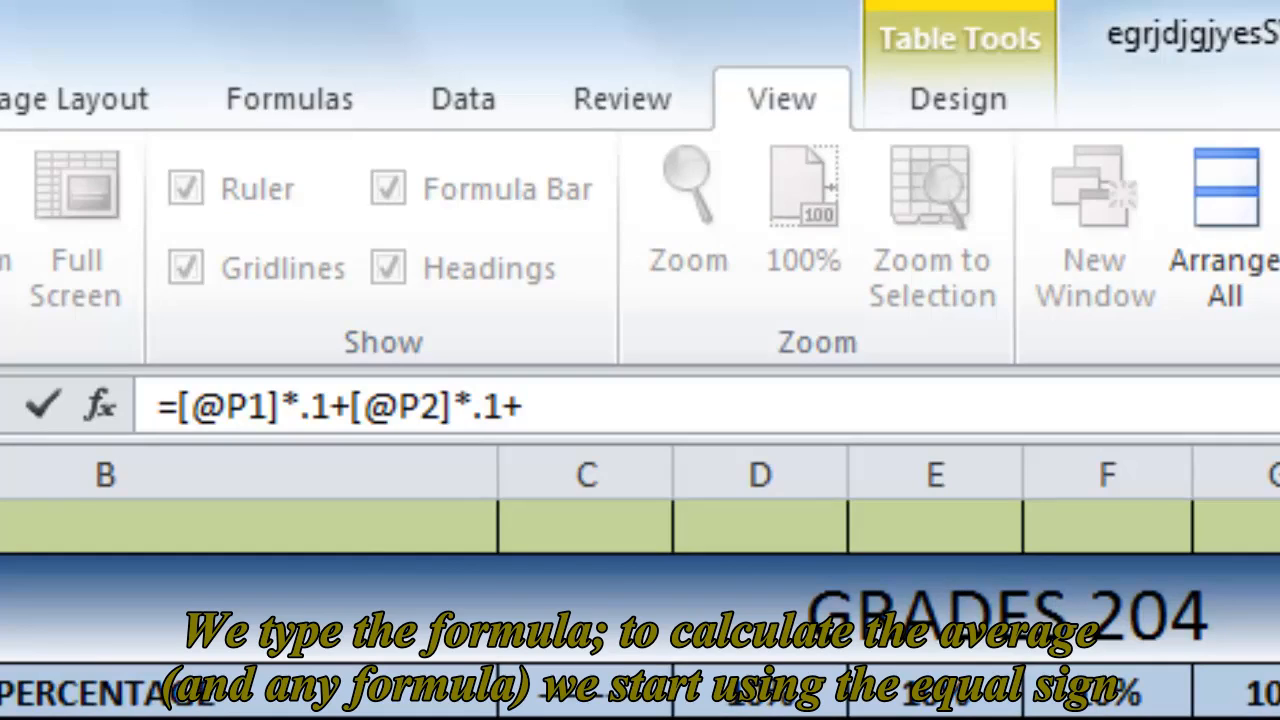
pyautogui.write('[@P3]*')
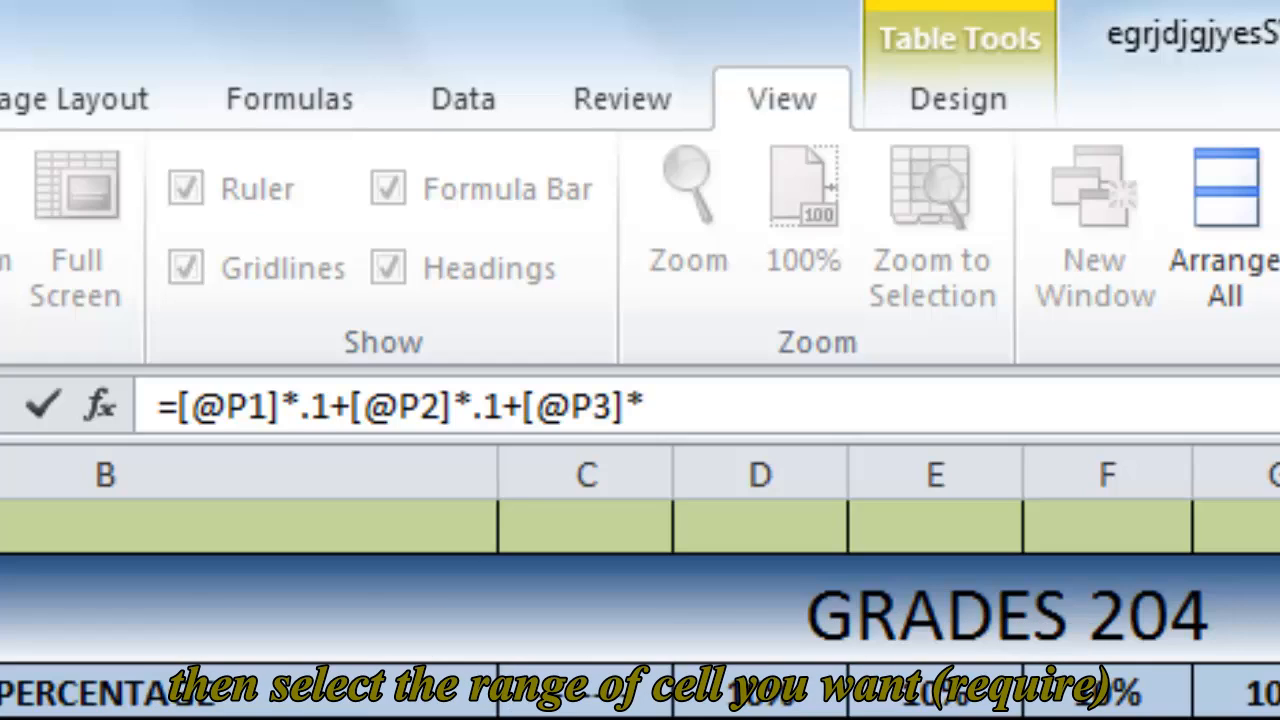
pyautogui.write('.1')
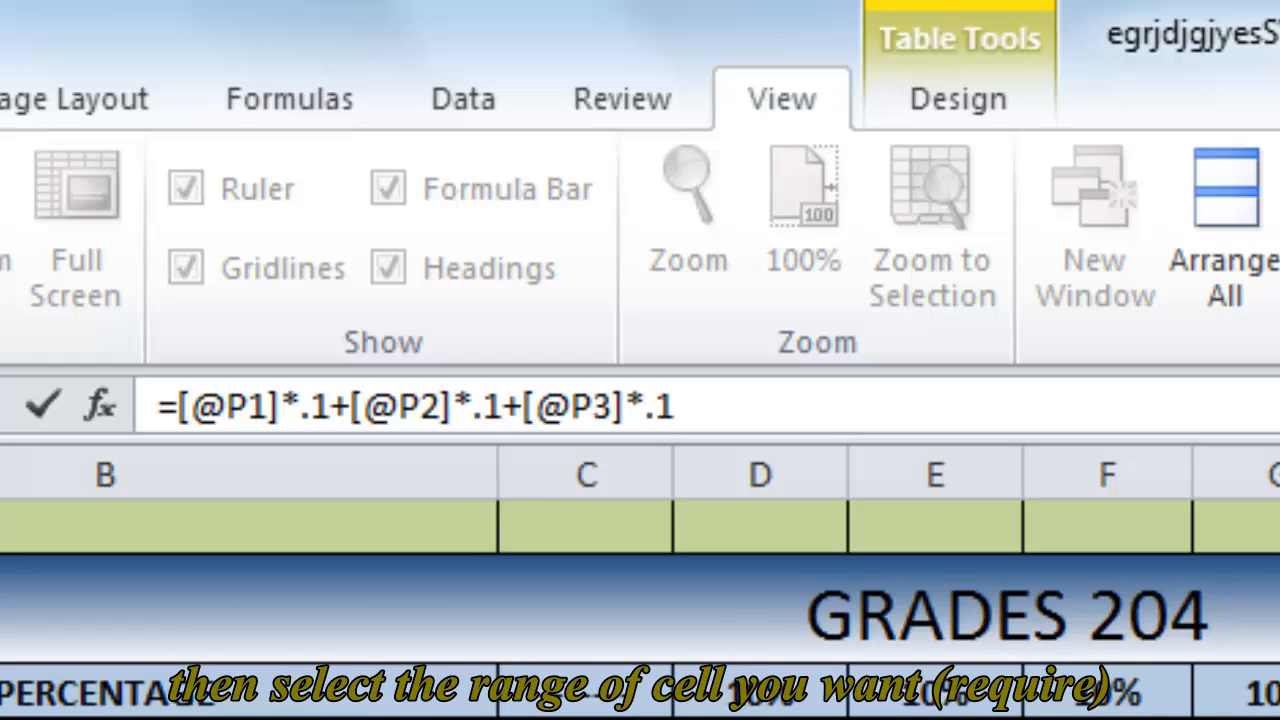
# - Add P4 at 10%, F.PROJ at 20%, E1 and E2 at 10% and E FINAL at 20%, filling the column
pyautogui.write('+[@P4]')
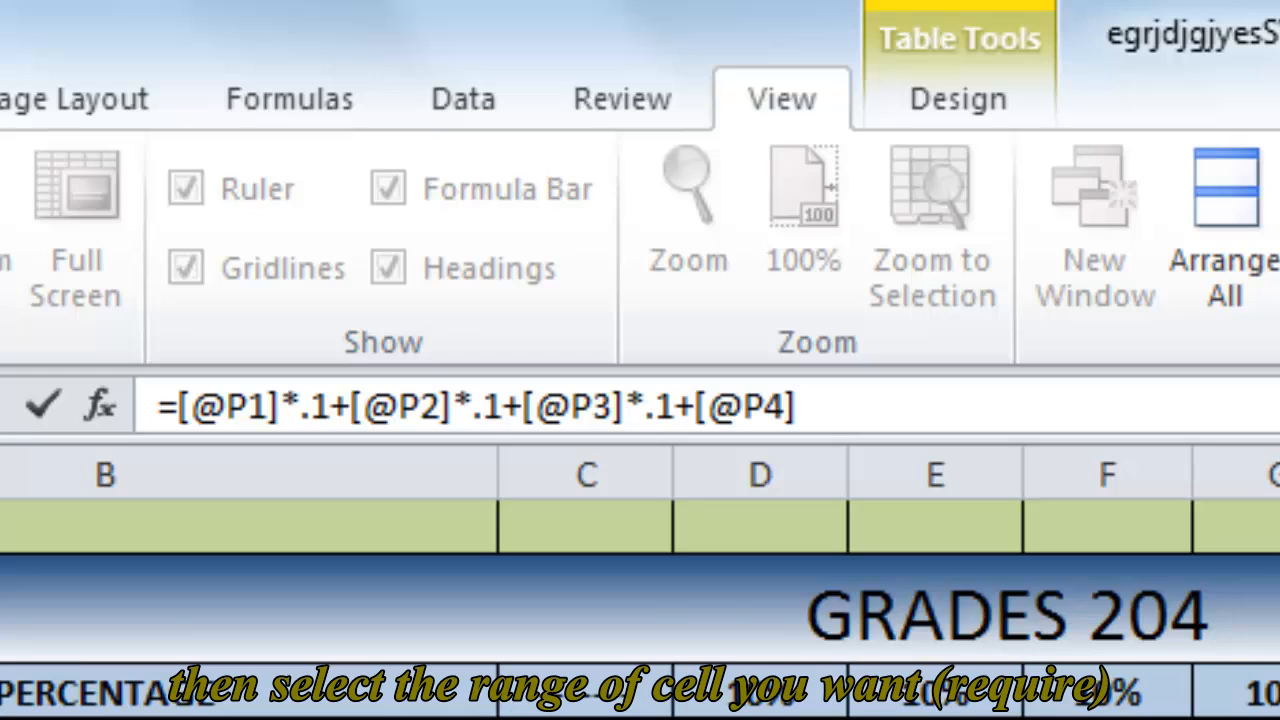
pyautogui.write('*')
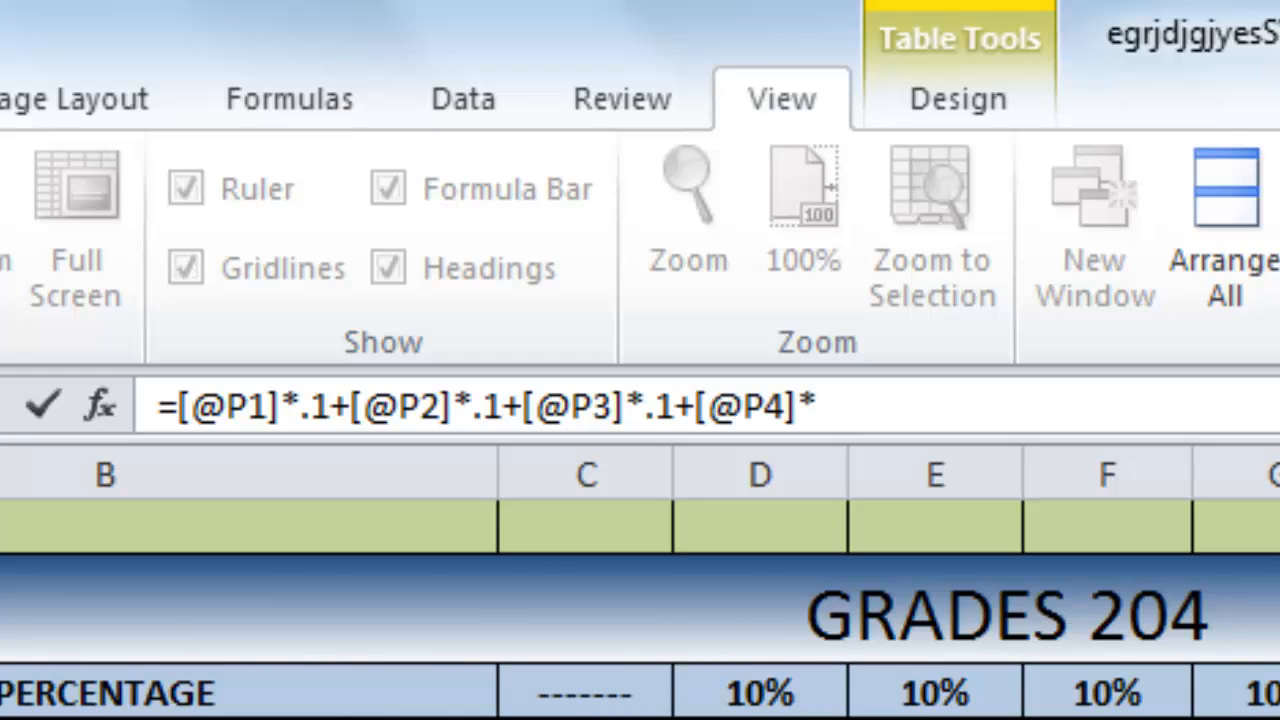
pyautogui.write('.1')
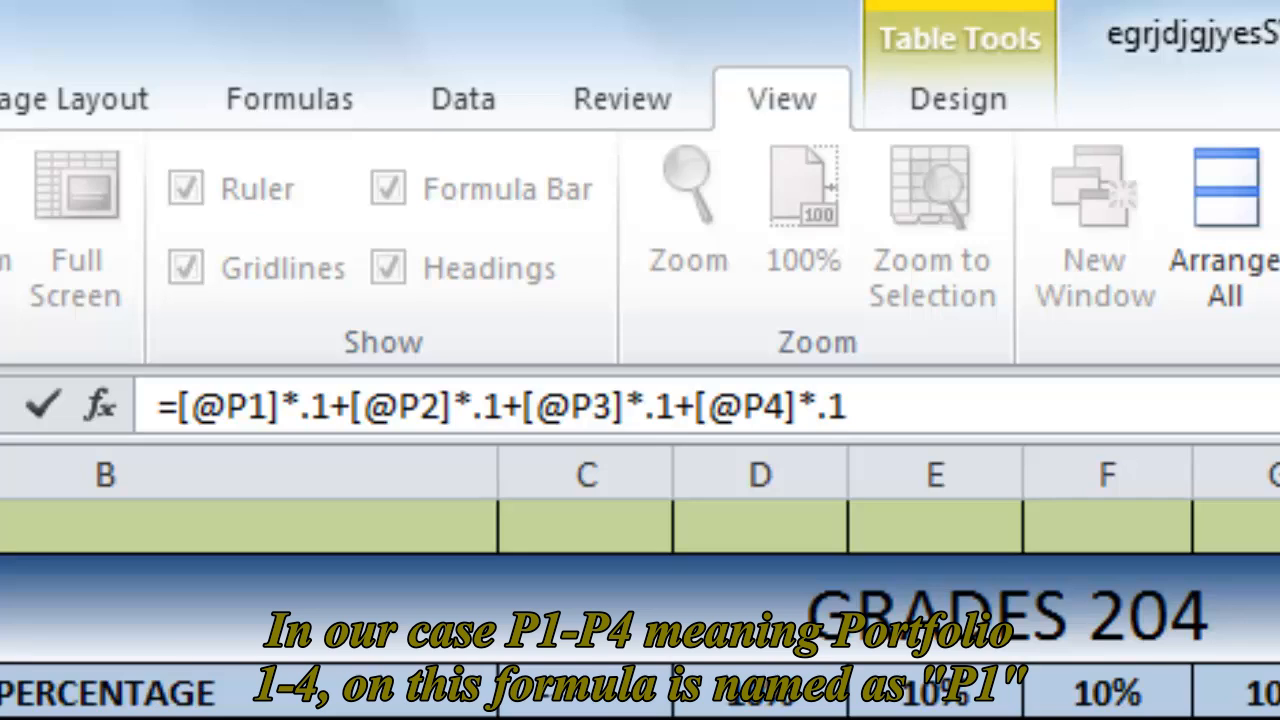
pyautogui.write('+')
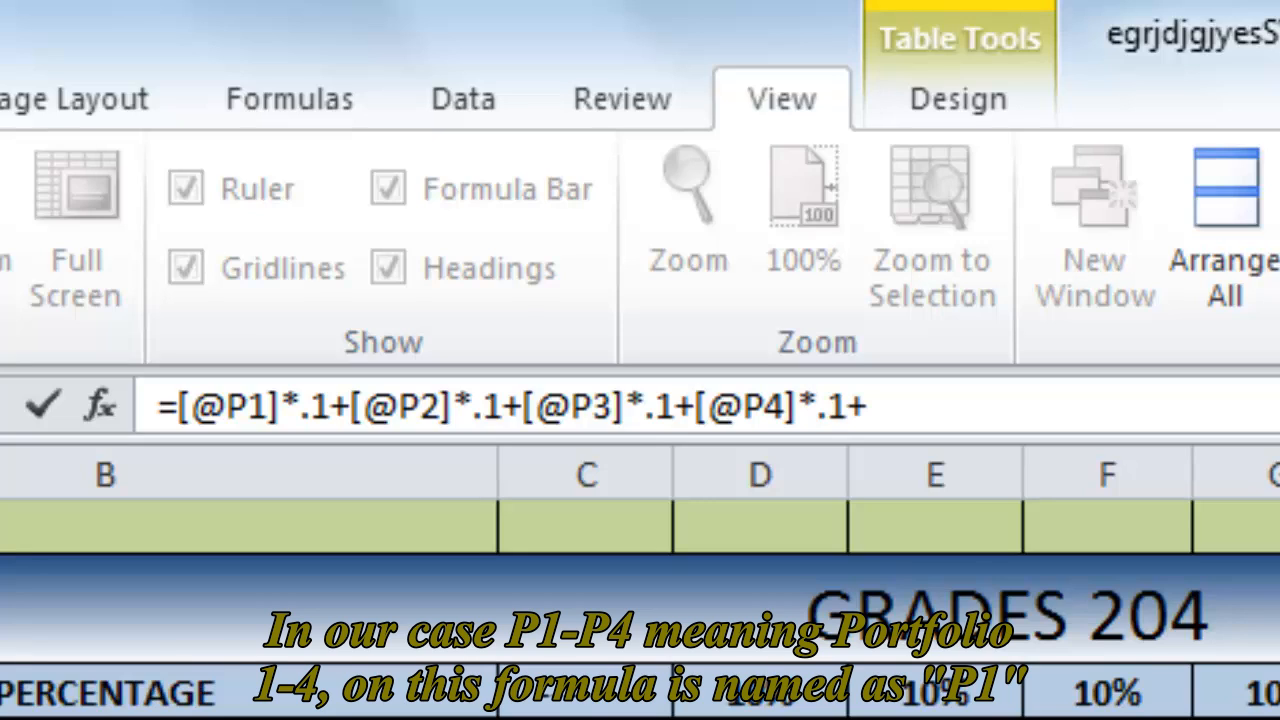
pyautogui.write('[@[F.PROJ]]')
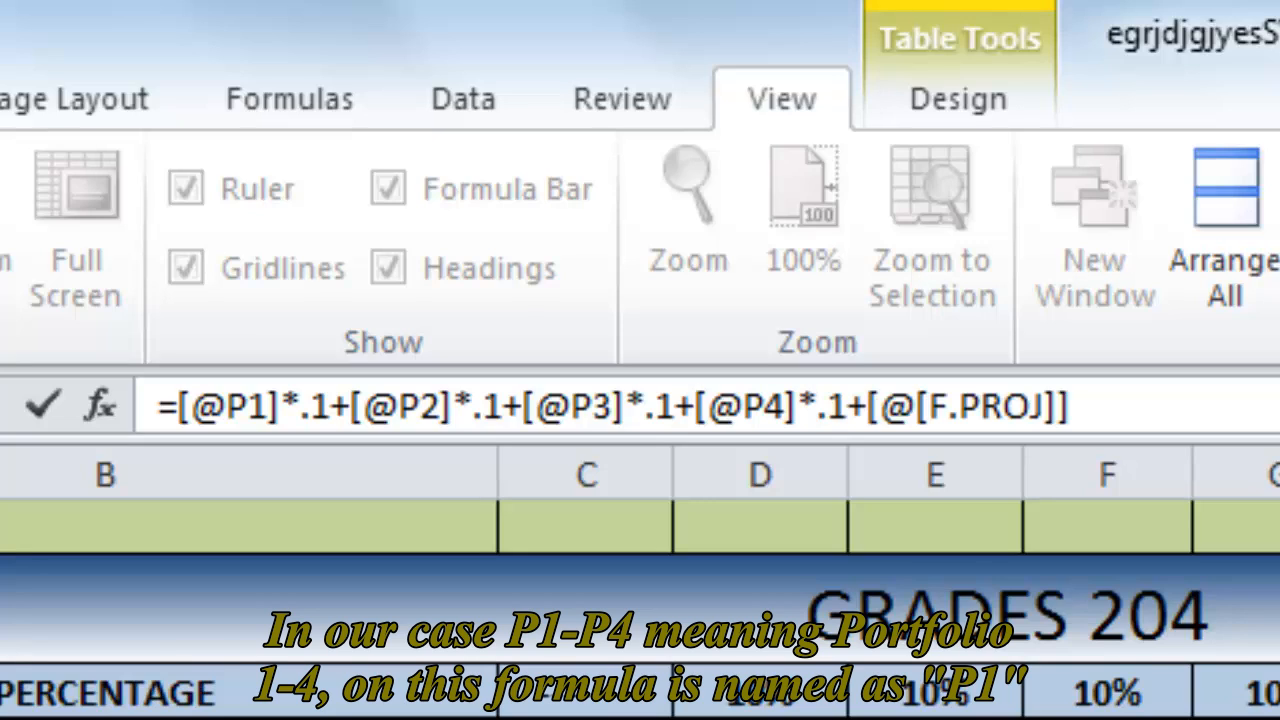
pyautogui.write('*.2')
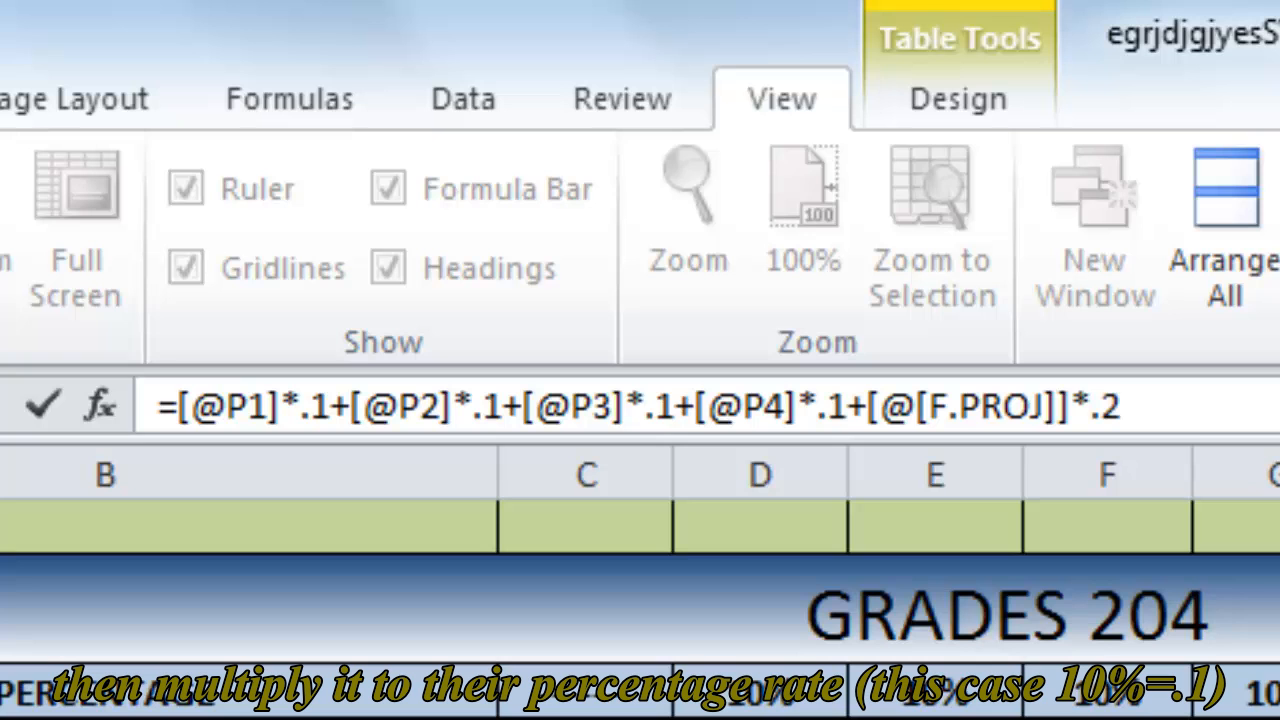
pyautogui.write('+[E1]*.1+')
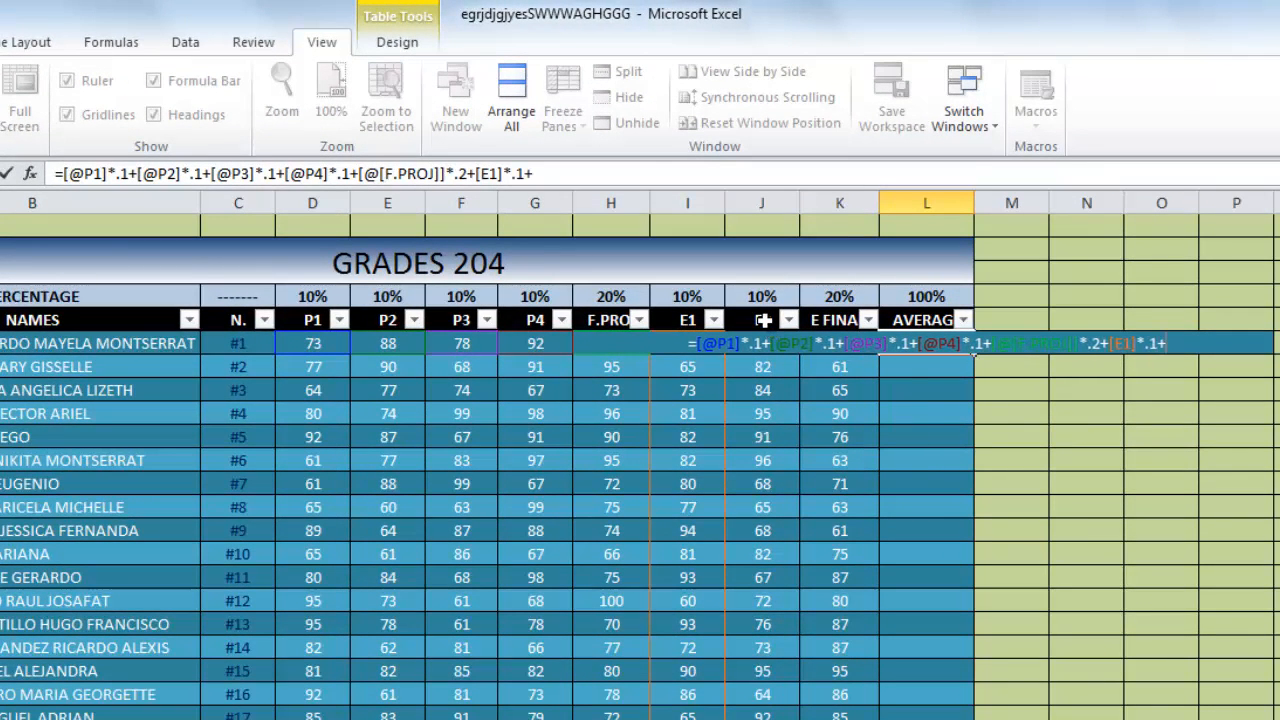
pyautogui.click(762, 320)
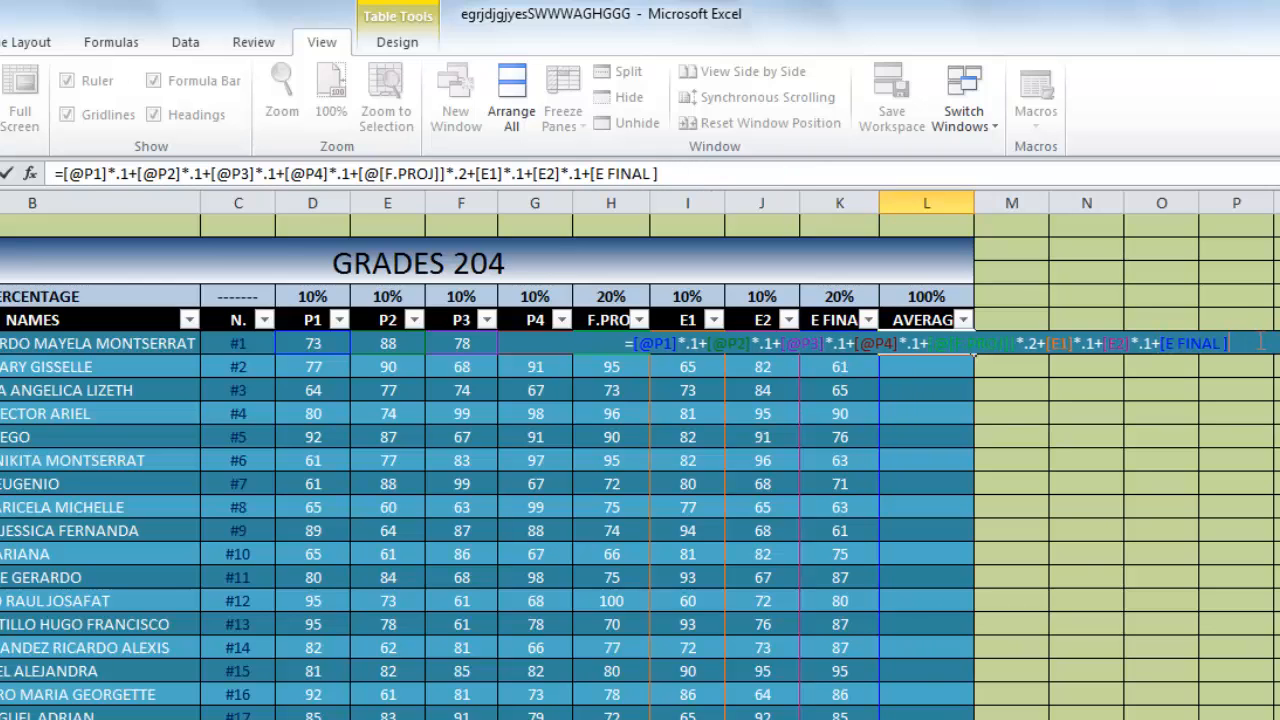
pyautogui.write('*.2')
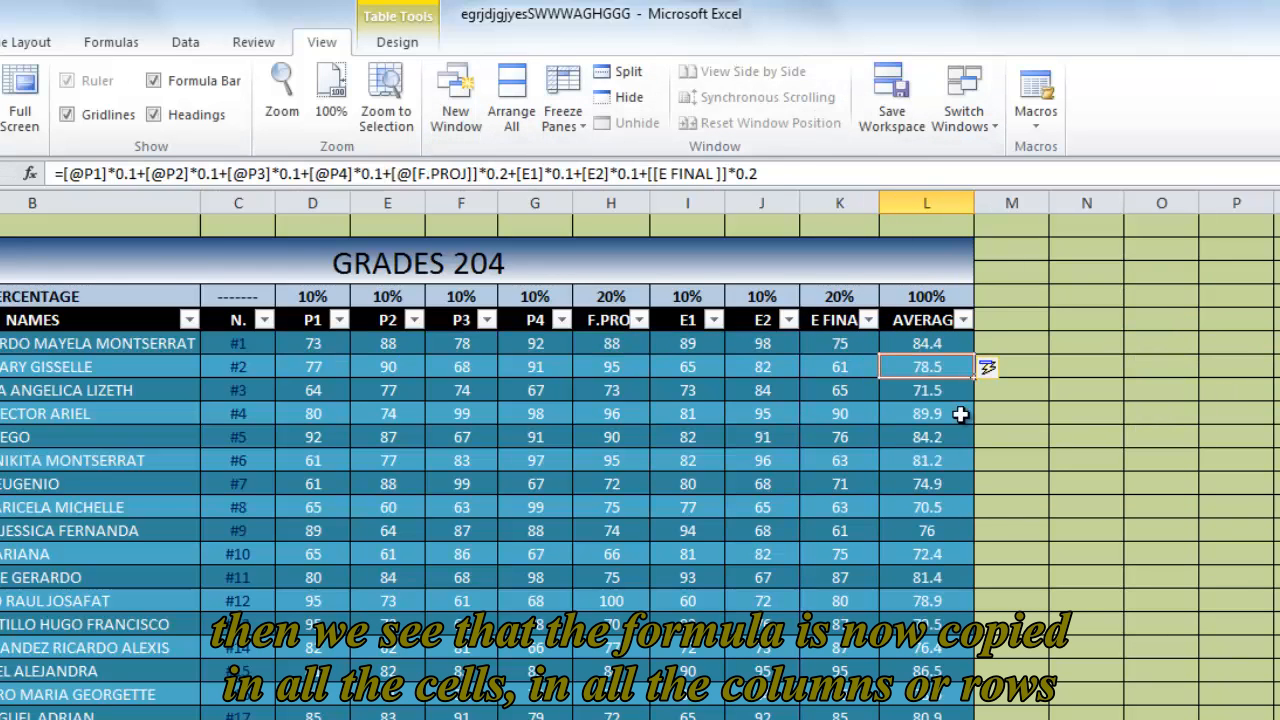
# - Stop recording the AVERAGE macro from the status bar
pyautogui.scroll(-3)
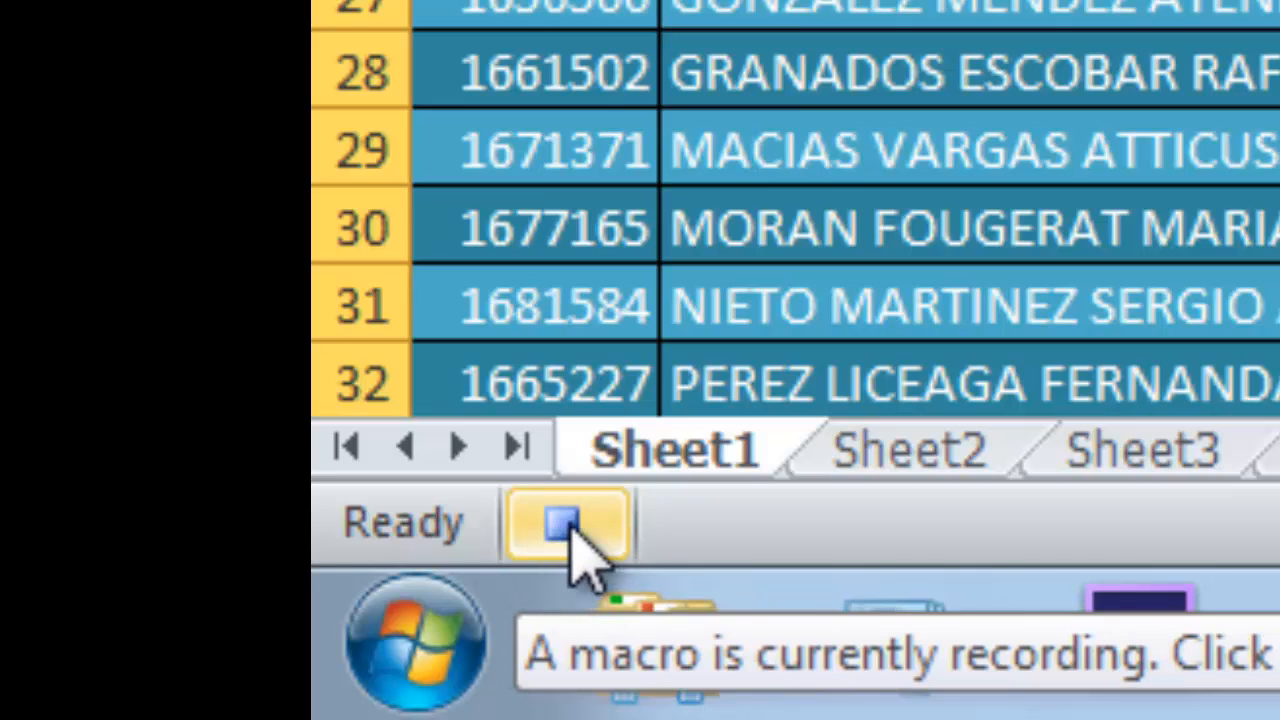
pyautogui.click(568, 522)
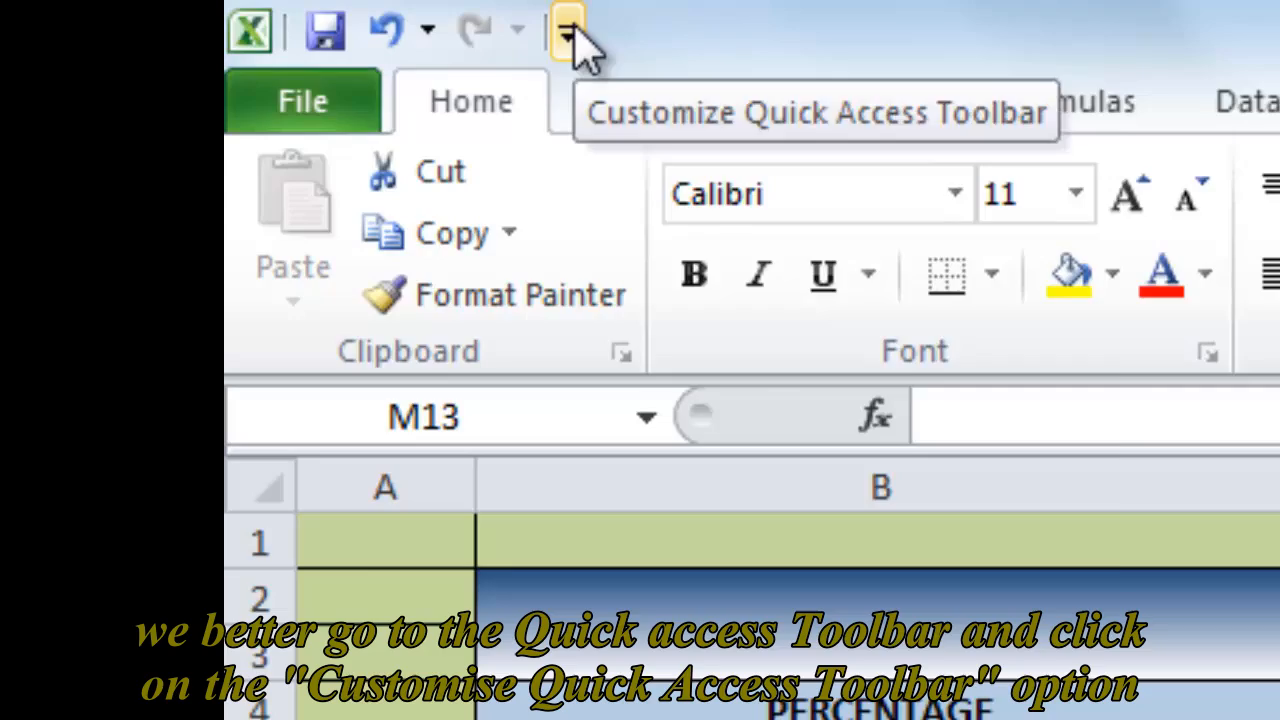
# - Add Button (Form Control) from All Commands to the Quick Access Toolbar
pyautogui.click(568, 28)
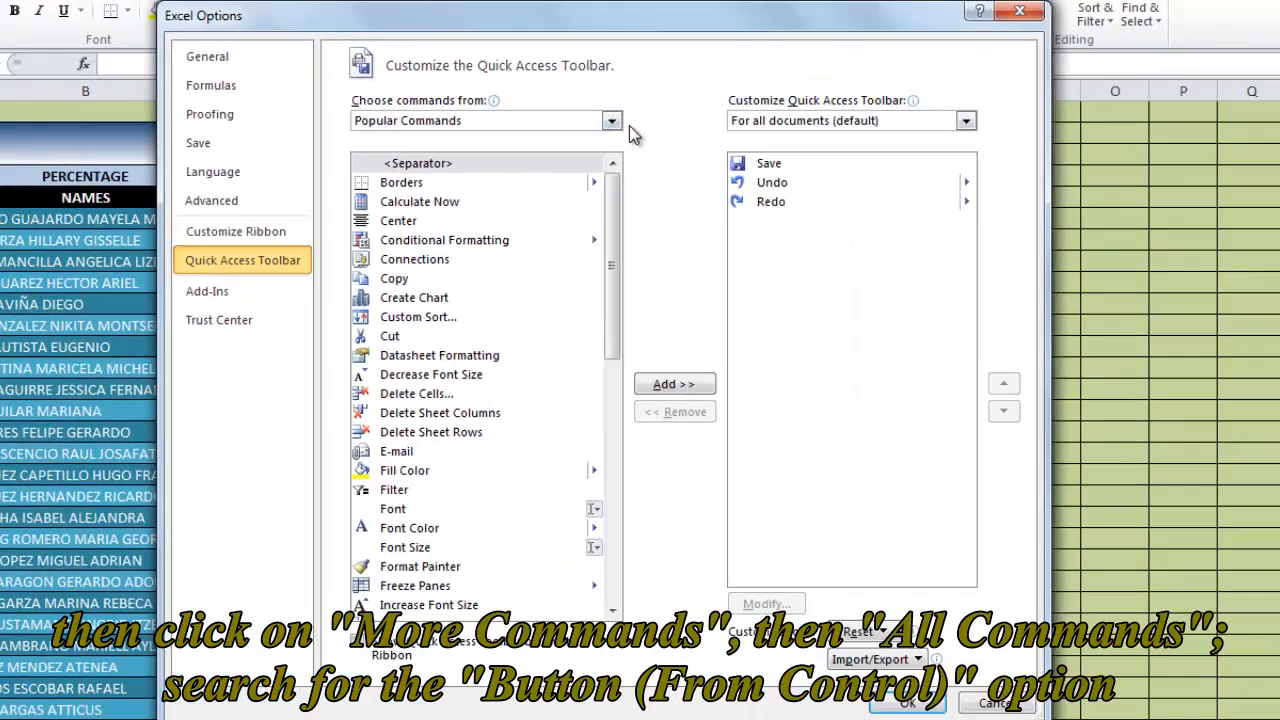
pyautogui.click(612, 120)
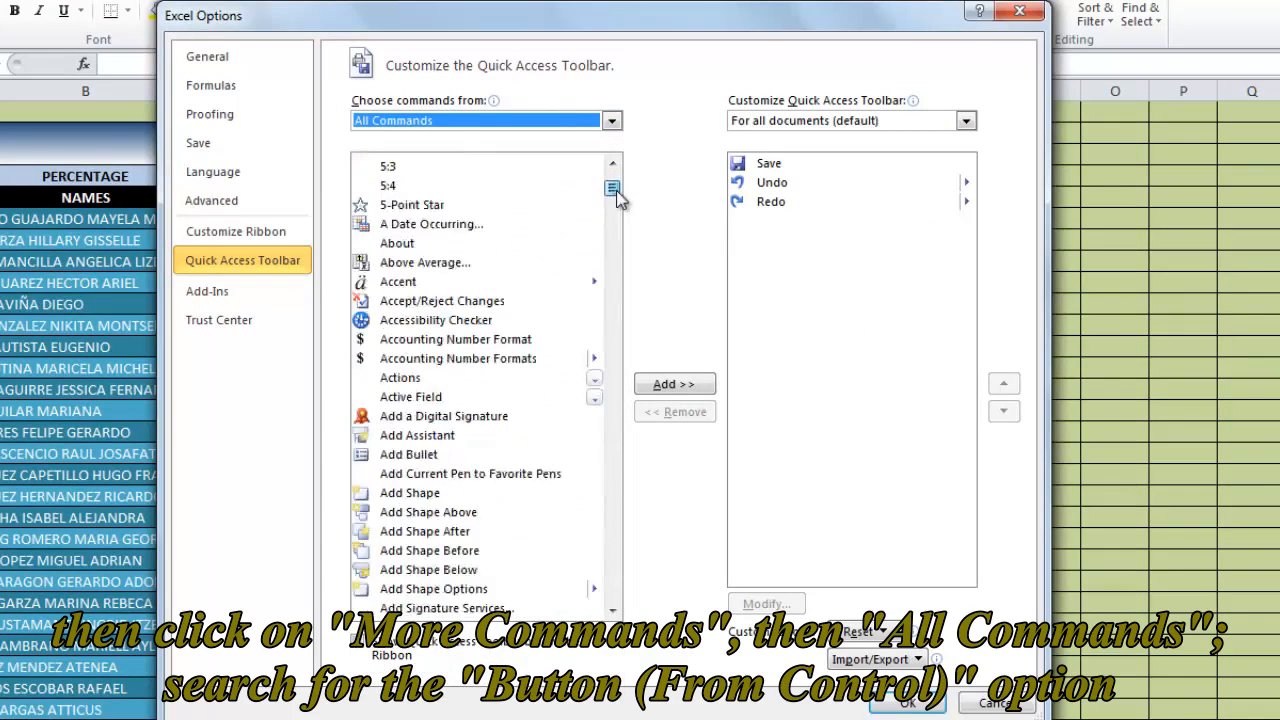
pyautogui.scroll(-3)
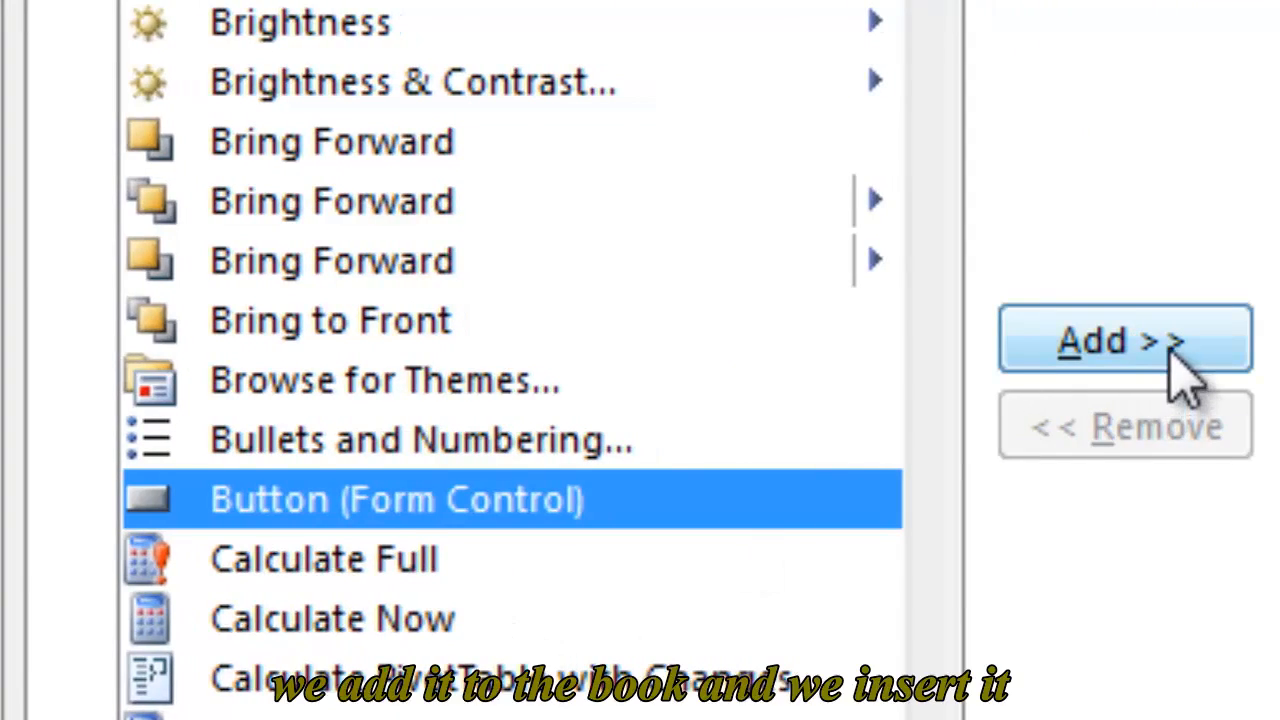
pyautogui.click(1124, 340)
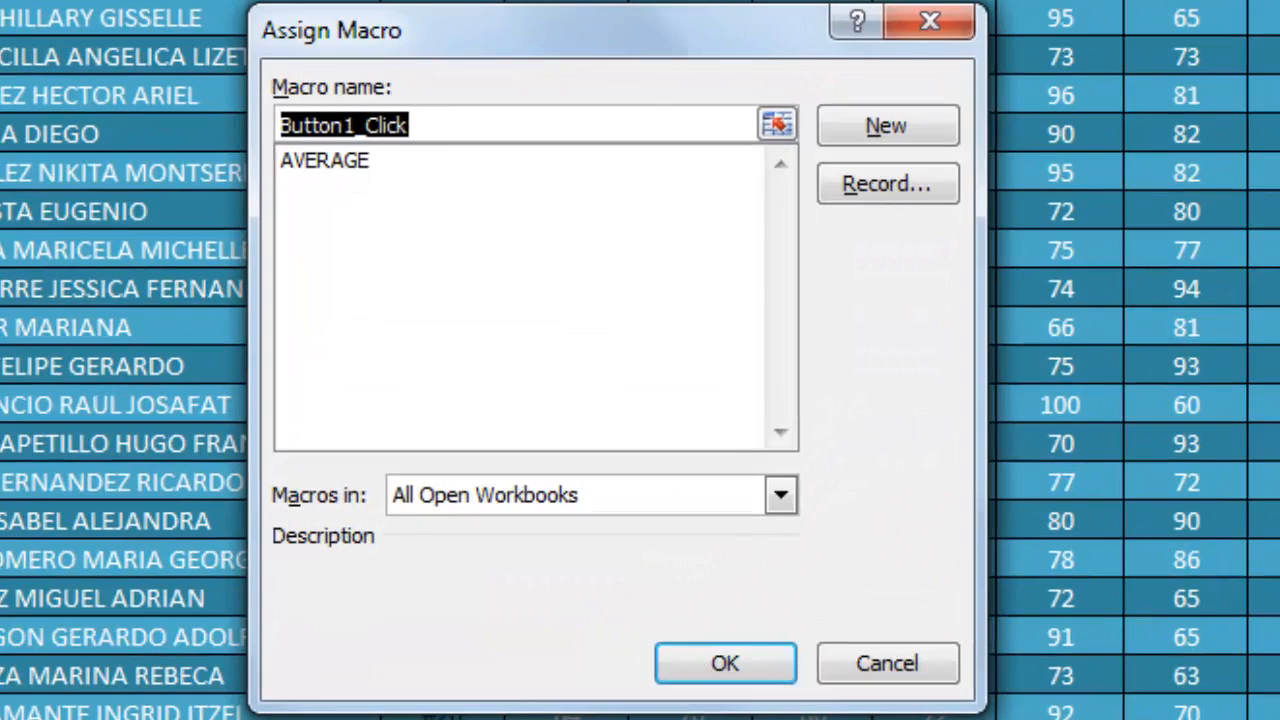
pyautogui.moveTo(610, 244)
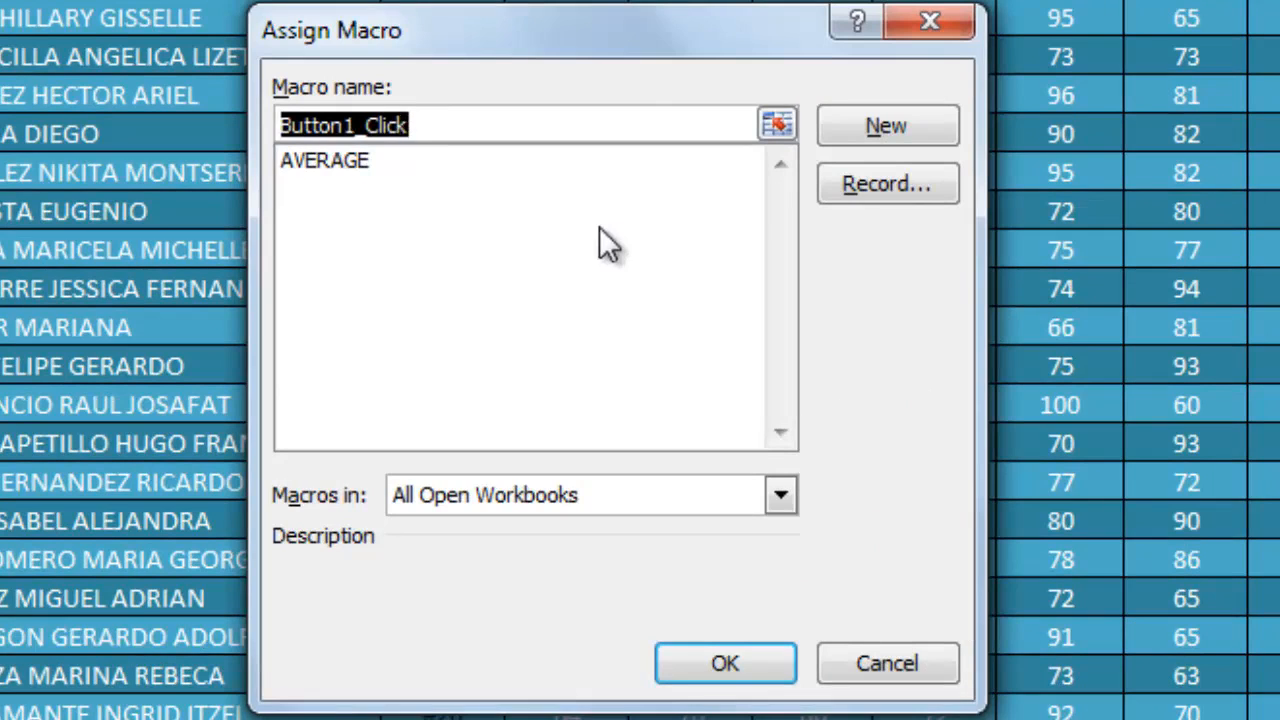
# - Assign the AVERAGE macro to the newly inserted form button
pyautogui.click(324, 160)
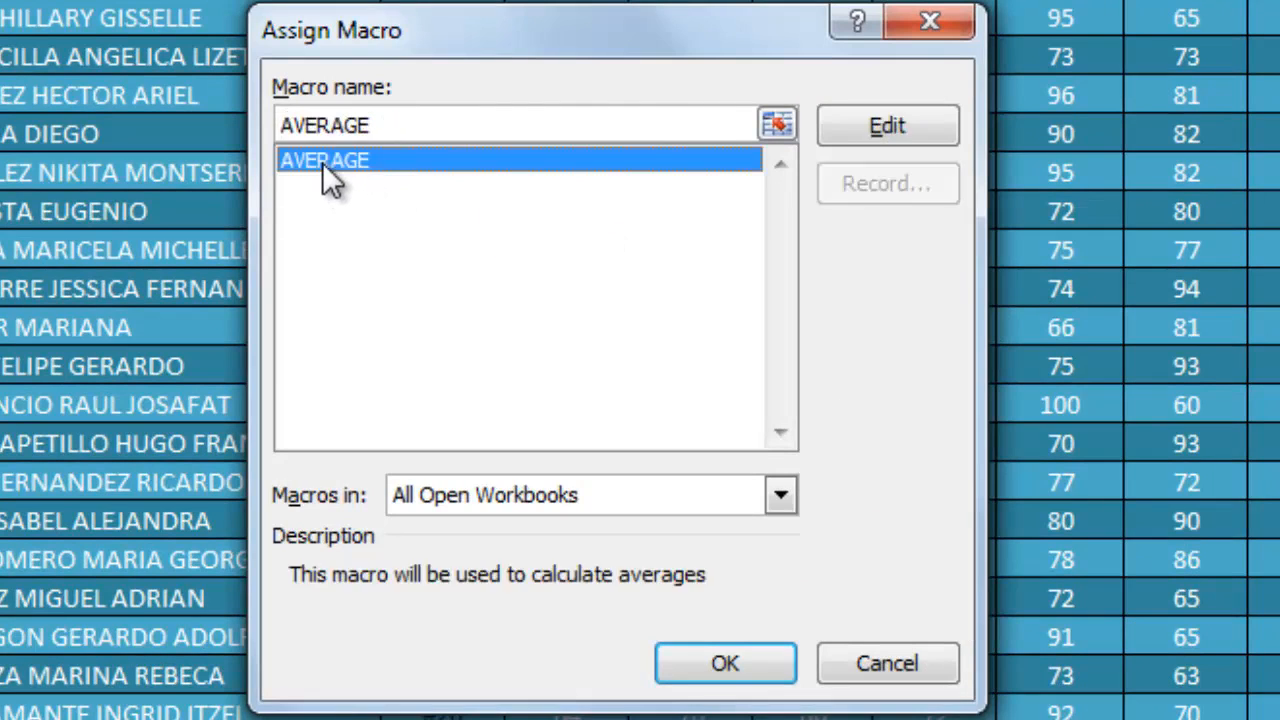
pyautogui.moveTo(764, 636)
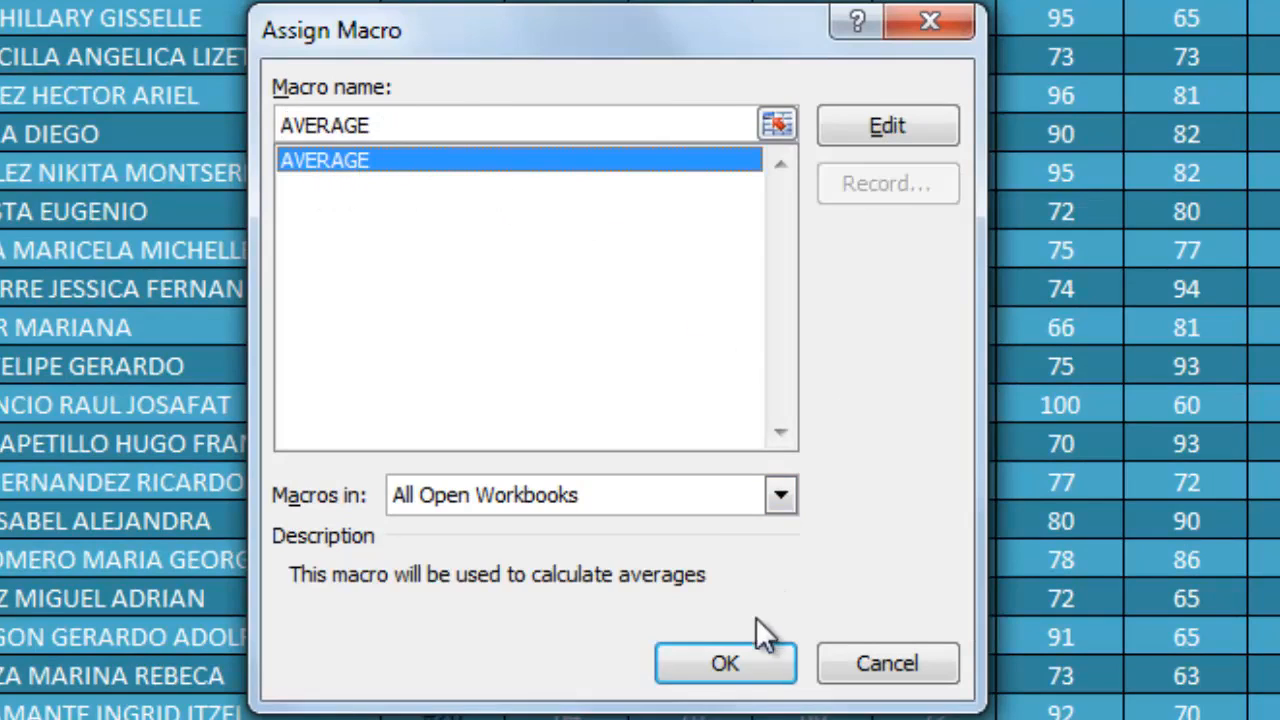
pyautogui.click(724, 664)
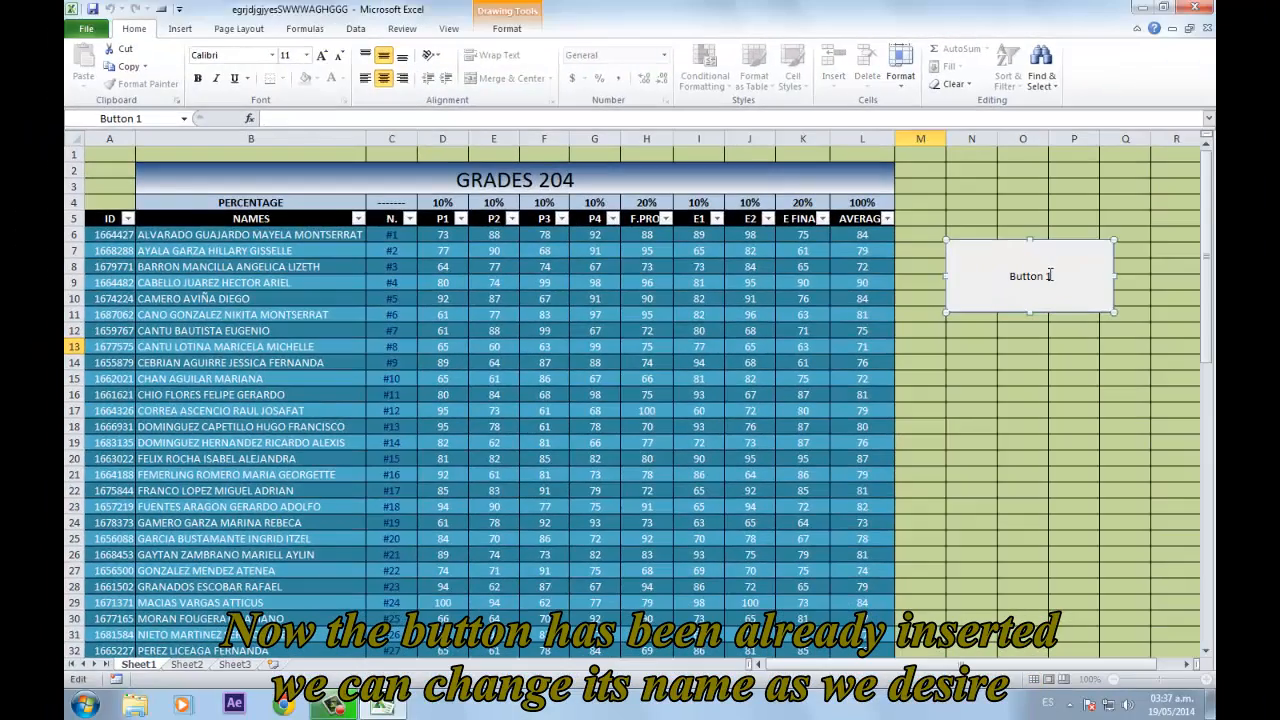
# - Replace the default 'Button 1' label with AVERAGE
pyautogui.press('BackSpace')
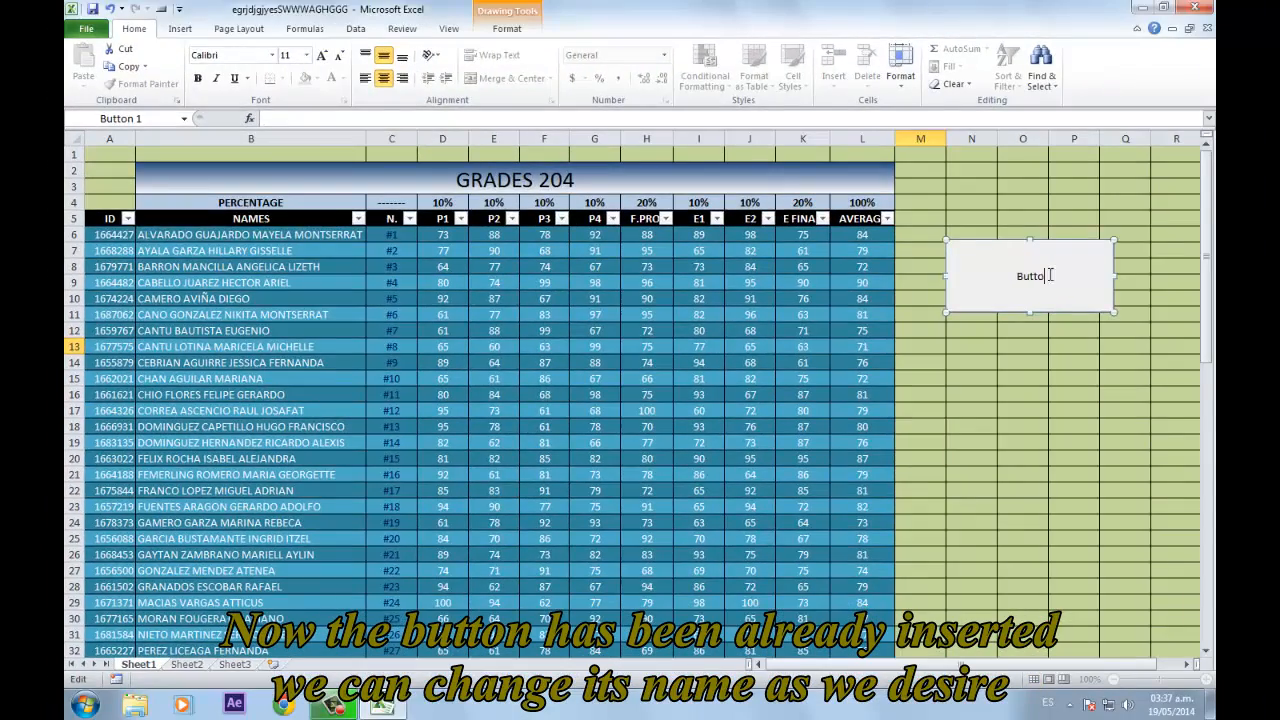
pyautogui.write('AVERAGE')
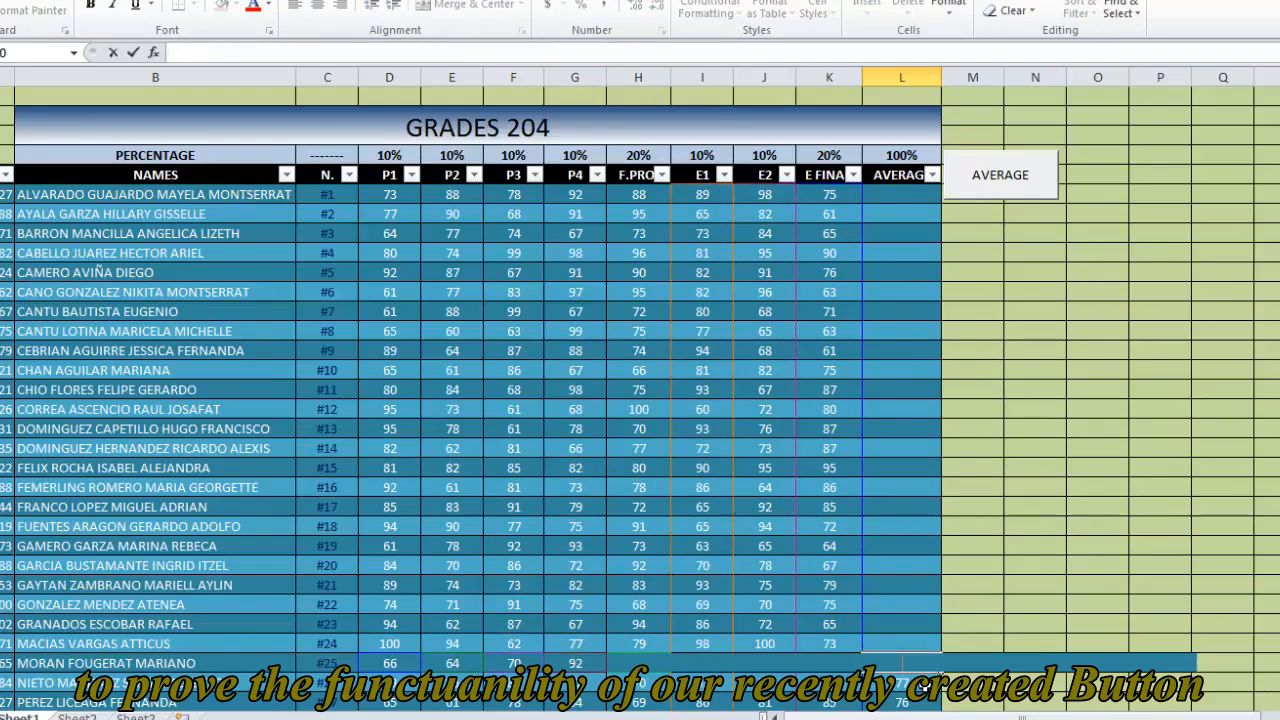
# - Run the AVERAGE button's macro to fill every student's weighted average
pyautogui.scroll(-3)
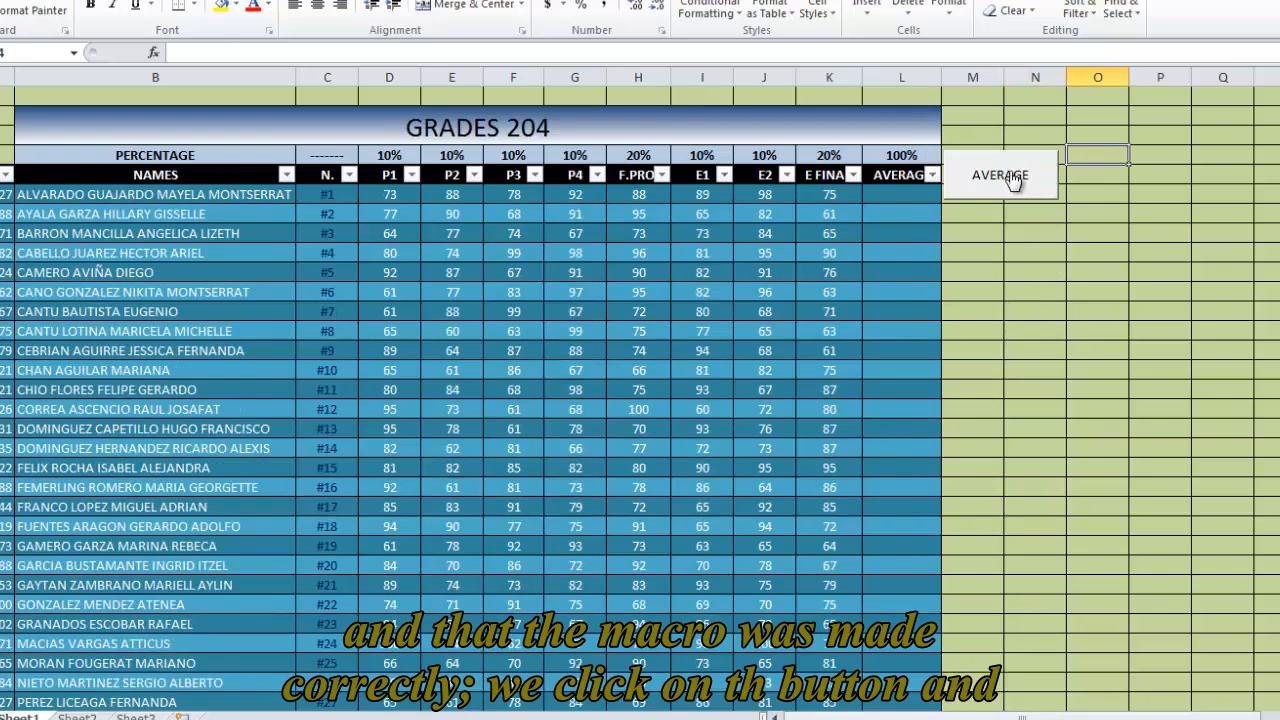
pyautogui.click(1000, 174)
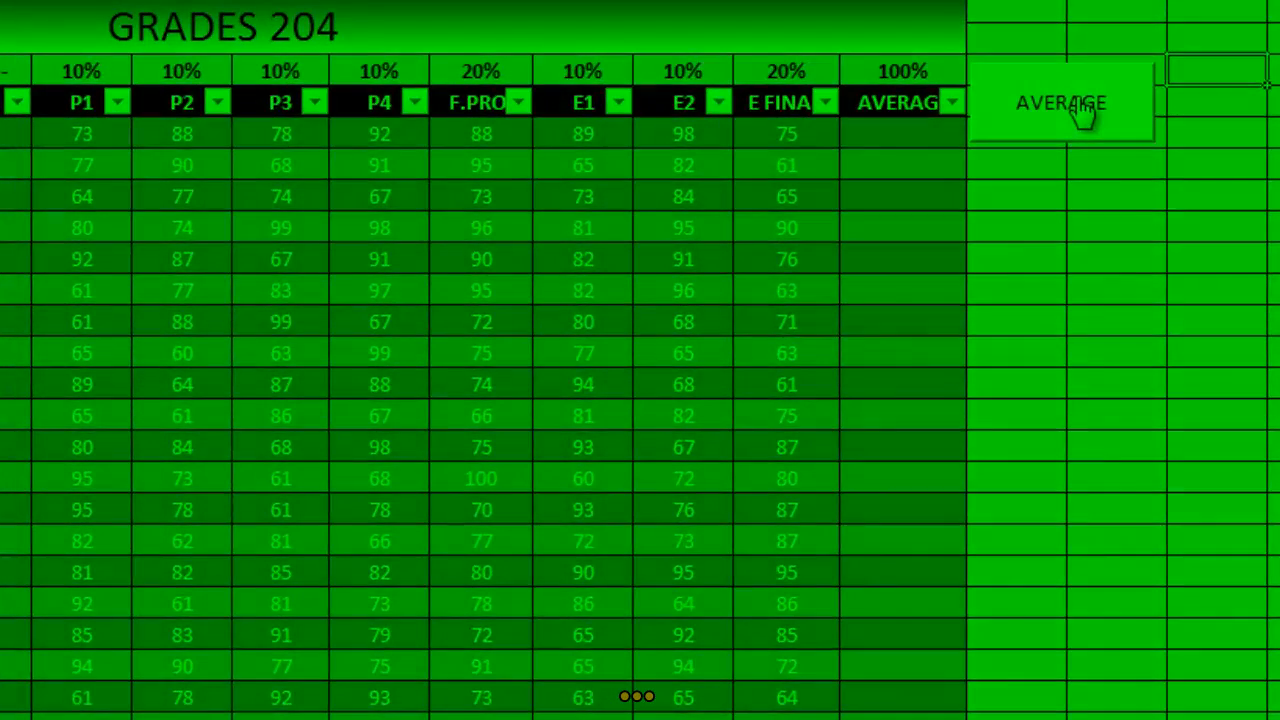
pyautogui.click(1060, 102)
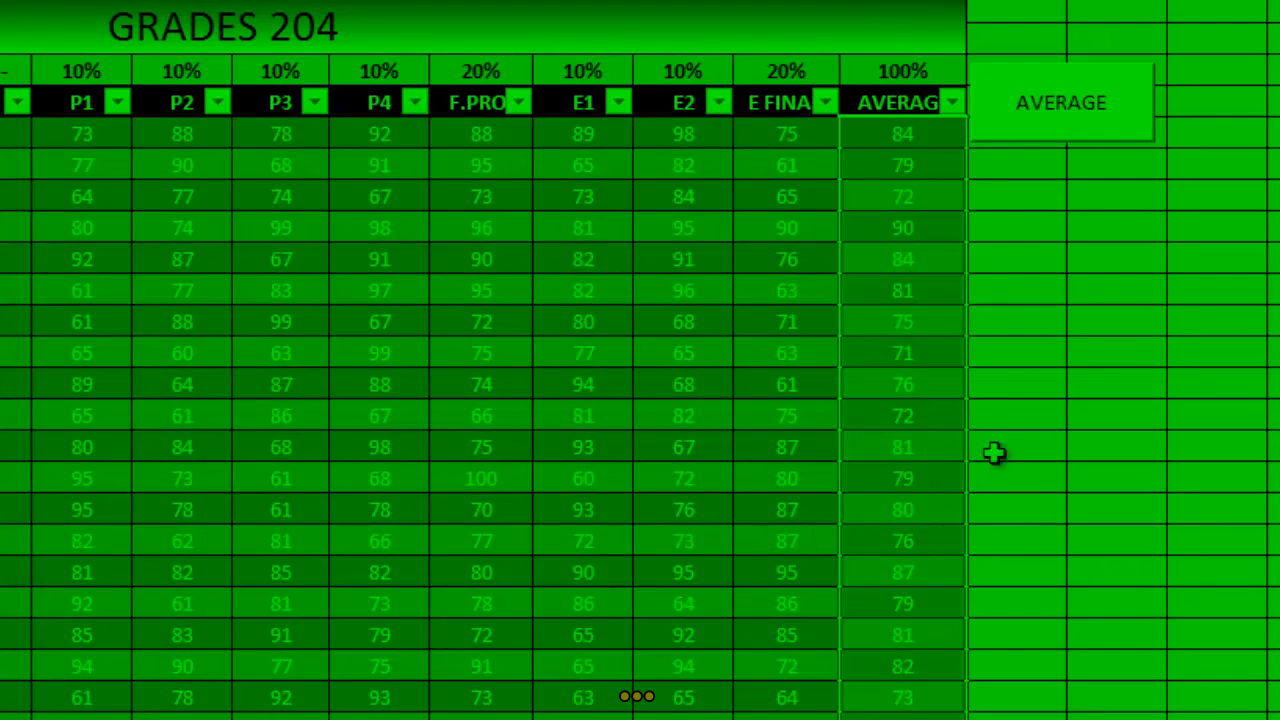
pyautogui.moveTo(1120, 492)
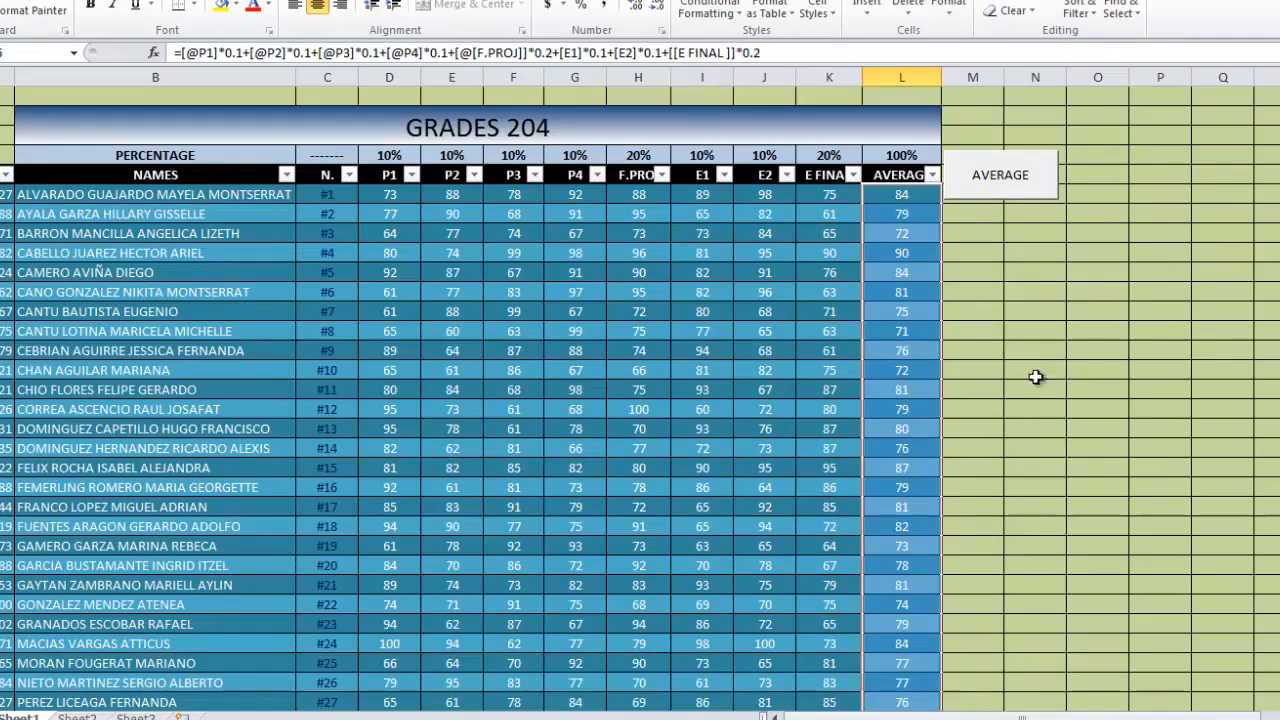
pyautogui.scroll(-3)
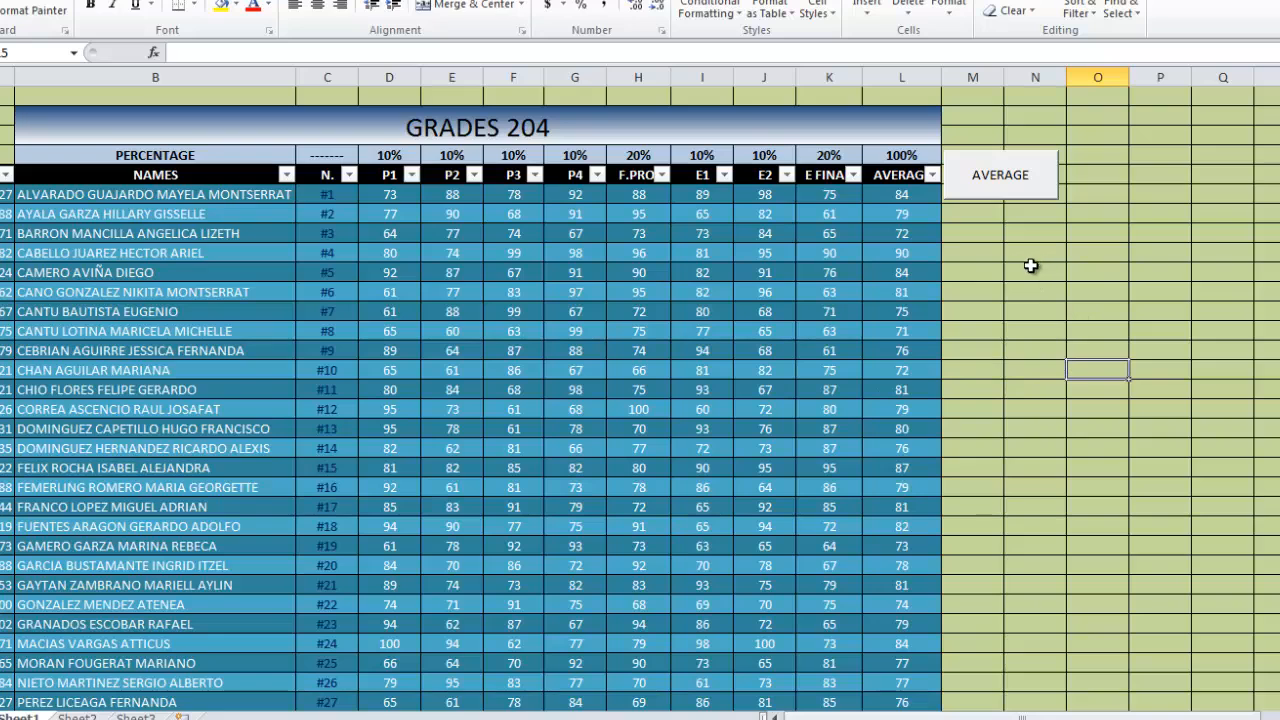
pyautogui.moveTo(1164, 466)
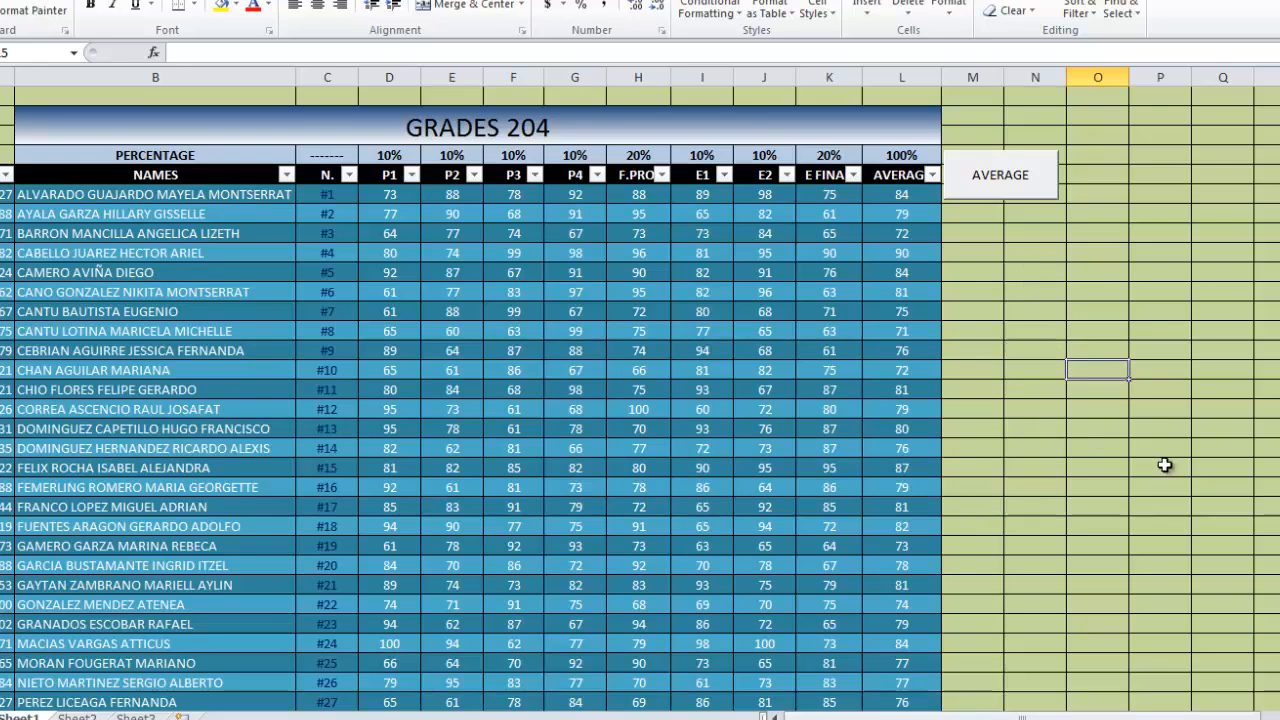
pyautogui.moveTo(908, 192)
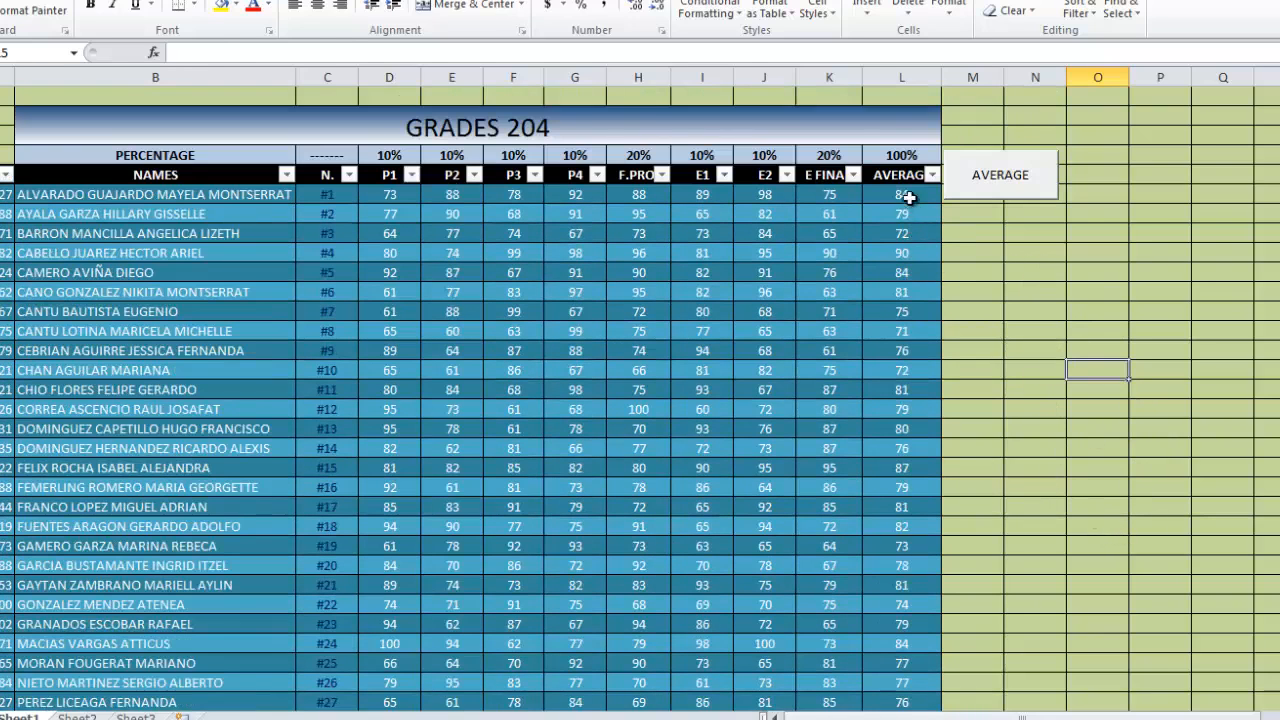